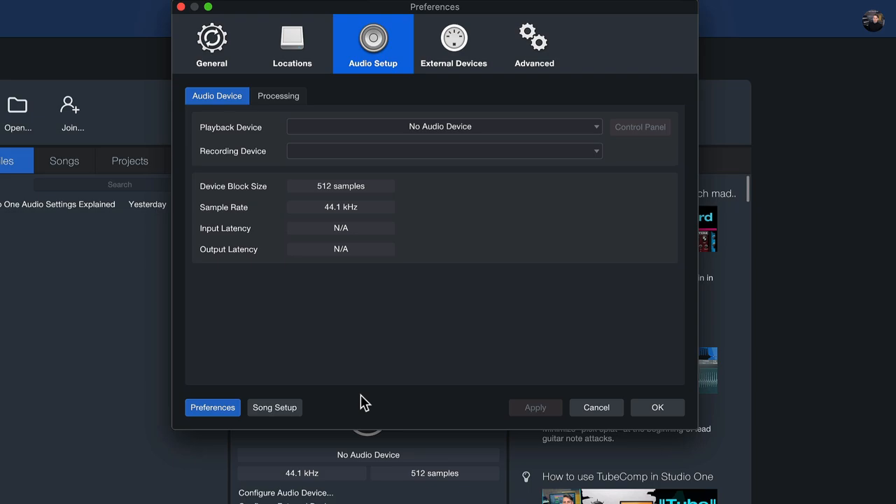
{"action": "mouse_move", "coordinate": [224, 133]}
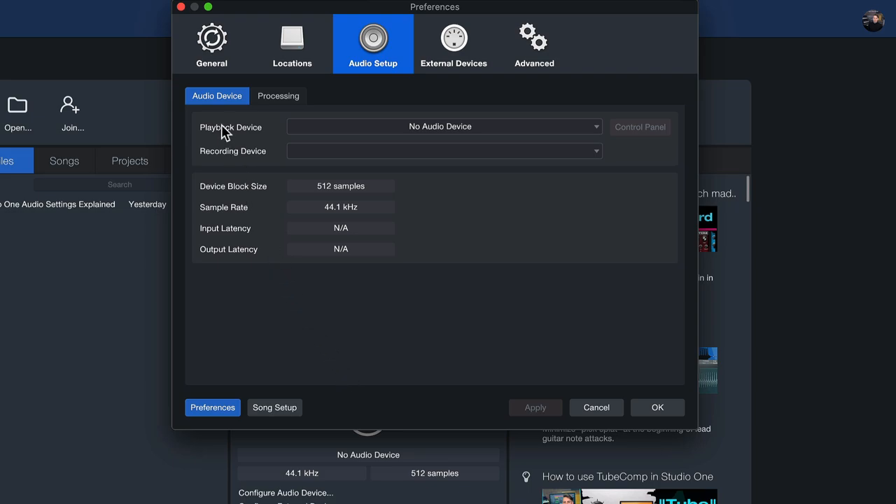
- Choose the aggregate Quantum + Quantum 2626 as the playback device, running at 48 kHz
{"action": "left_click", "coordinate": [444, 126]}
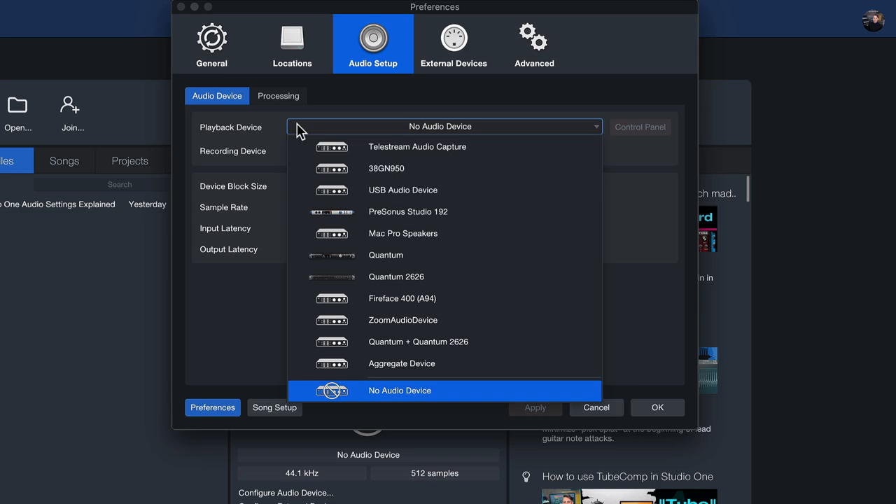
{"action": "left_click", "coordinate": [400, 390]}
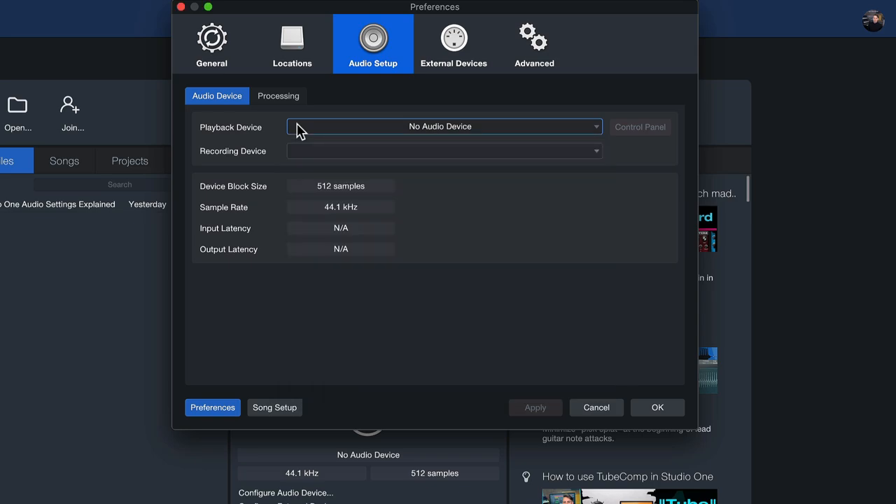
{"action": "mouse_move", "coordinate": [221, 163]}
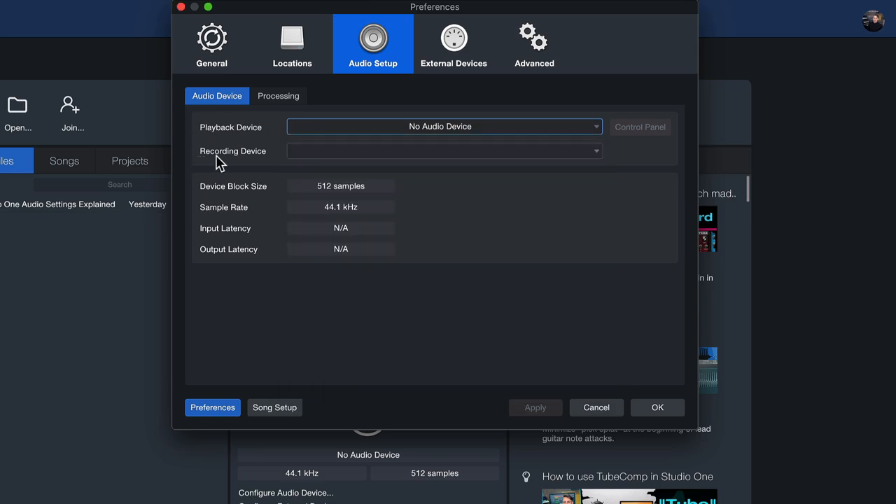
{"action": "mouse_move", "coordinate": [245, 163]}
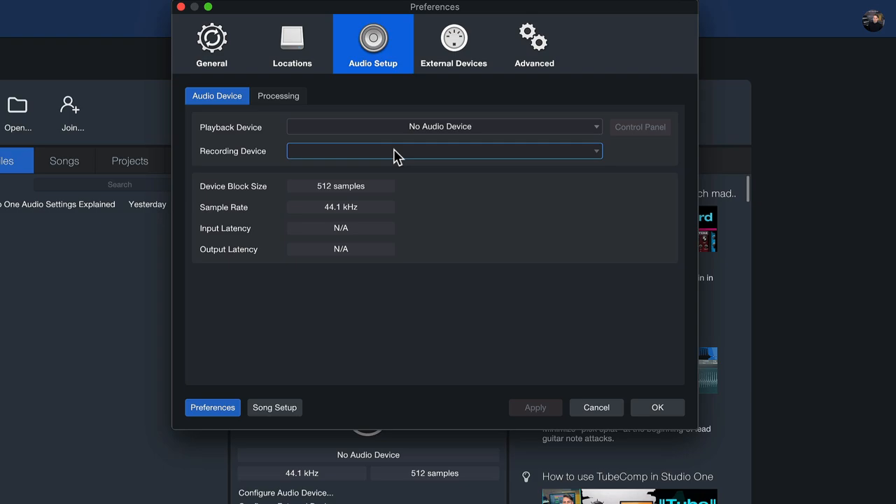
{"action": "mouse_move", "coordinate": [401, 133]}
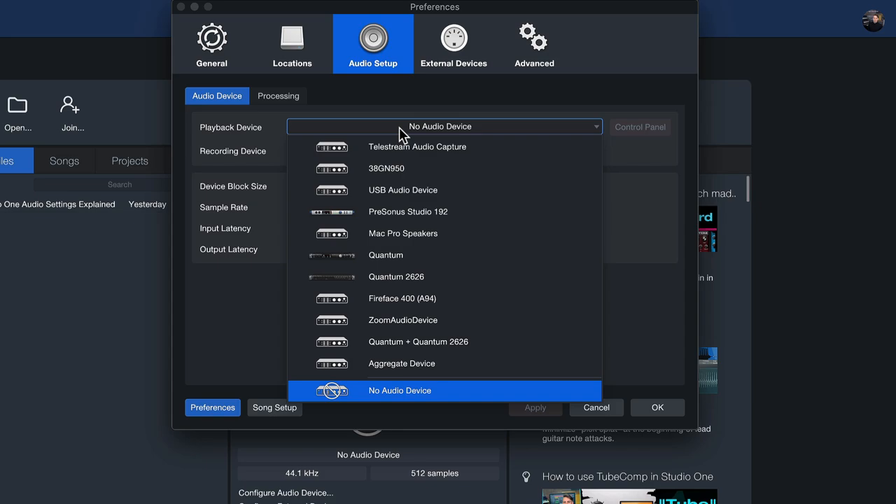
{"action": "mouse_move", "coordinate": [408, 342]}
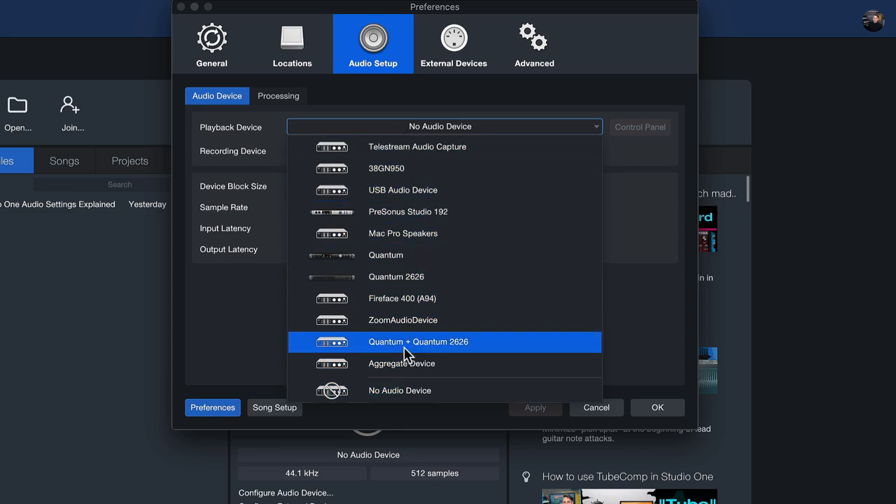
{"action": "left_click", "coordinate": [418, 342]}
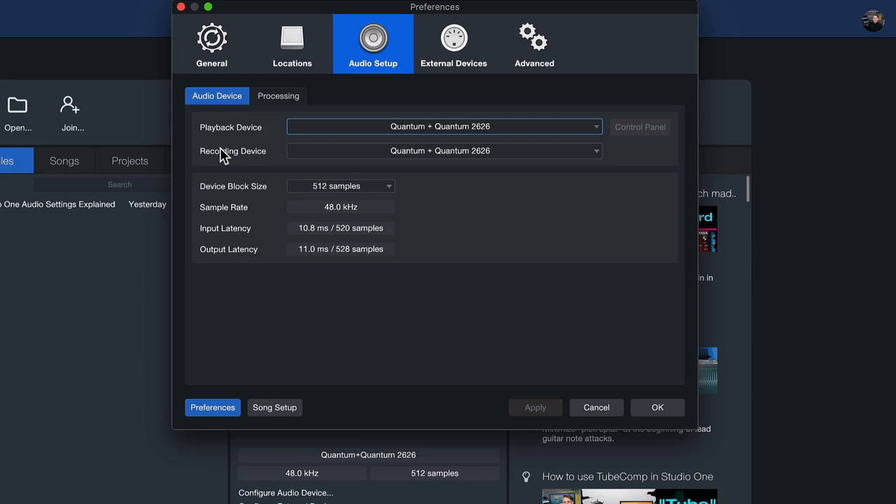
{"action": "mouse_move", "coordinate": [655, 398]}
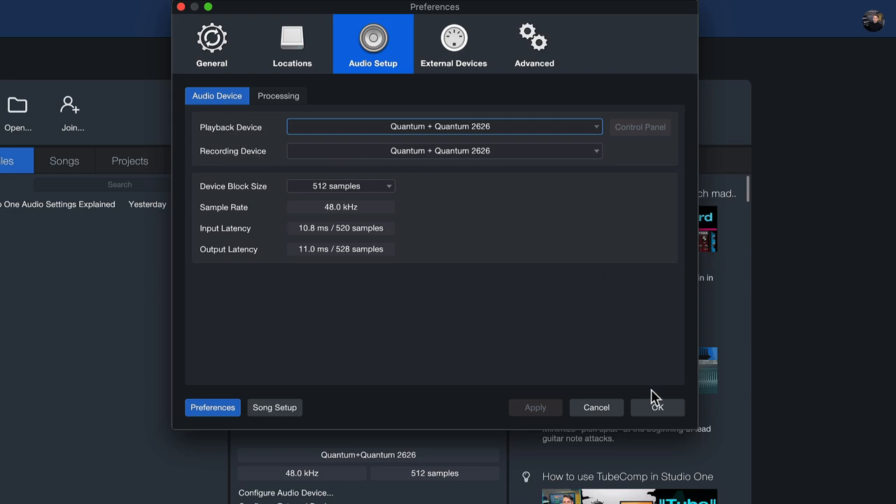
{"action": "left_click", "coordinate": [656, 406]}
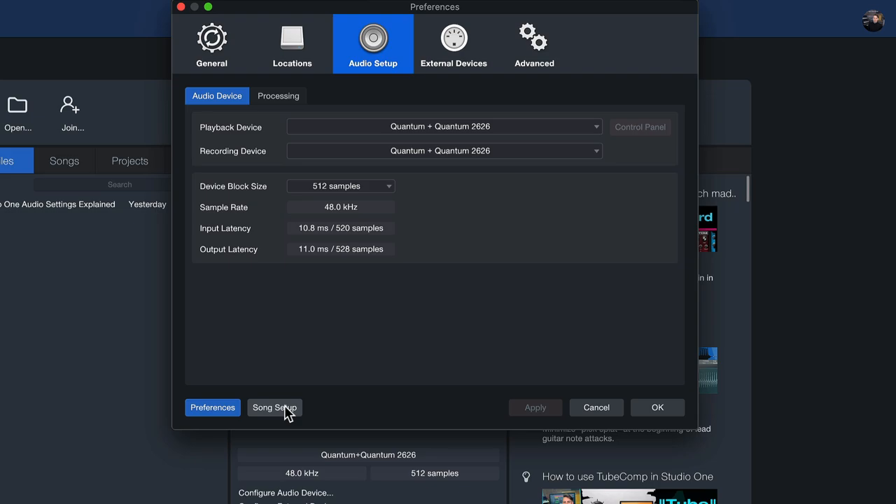
- In Audio I/O Setup, add a mono input on channel 2 and name it 'Guitar'
{"action": "left_click", "coordinate": [274, 408]}
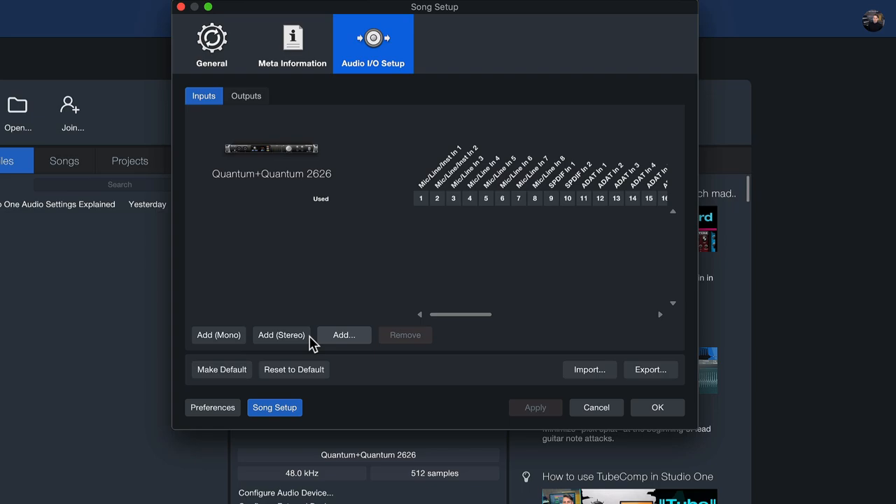
{"action": "mouse_move", "coordinate": [218, 335]}
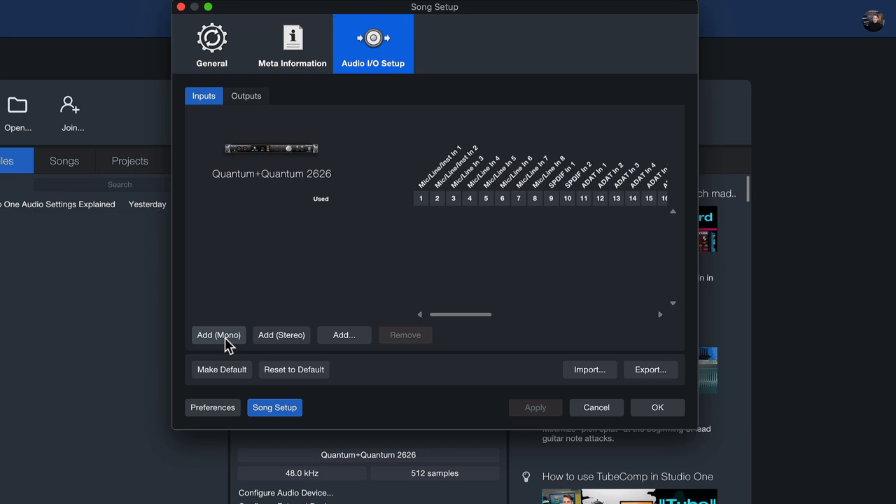
{"action": "mouse_move", "coordinate": [265, 357]}
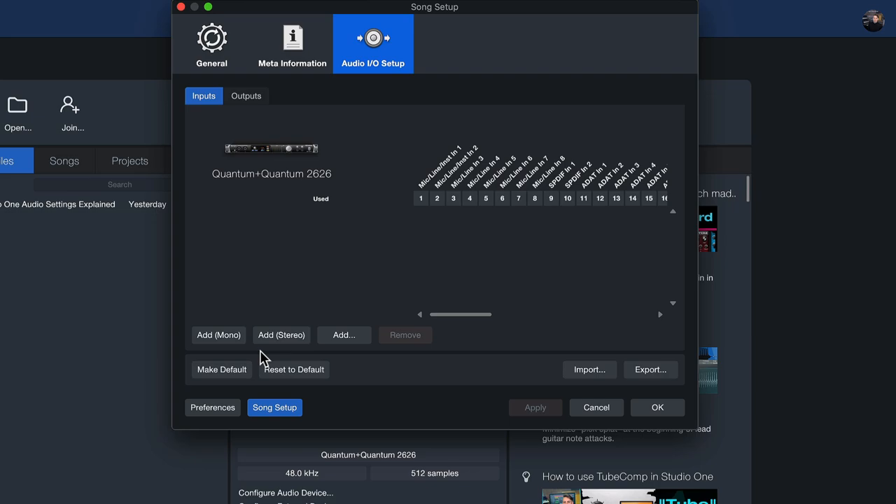
{"action": "mouse_move", "coordinate": [282, 335]}
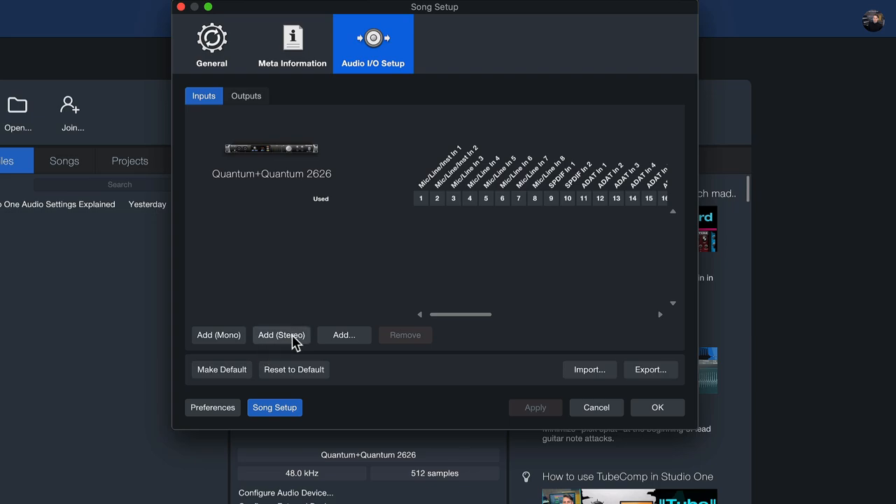
{"action": "mouse_move", "coordinate": [219, 335]}
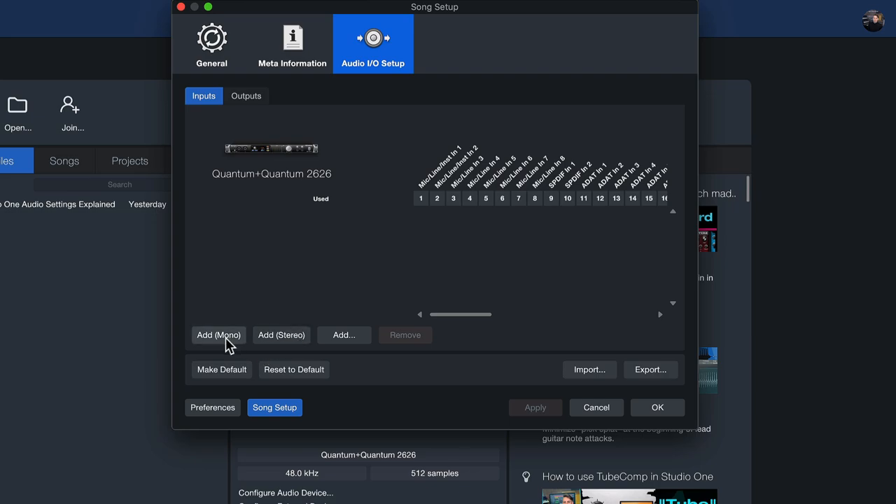
{"action": "left_click", "coordinate": [218, 334]}
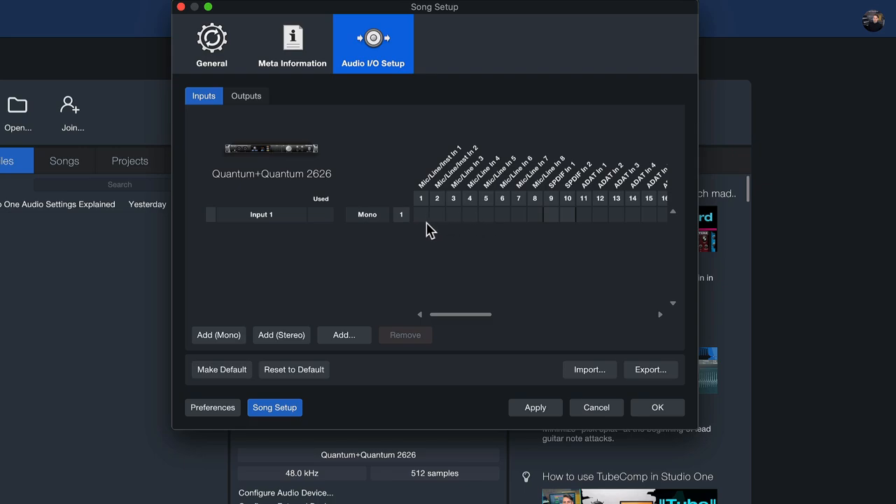
{"action": "mouse_move", "coordinate": [436, 221]}
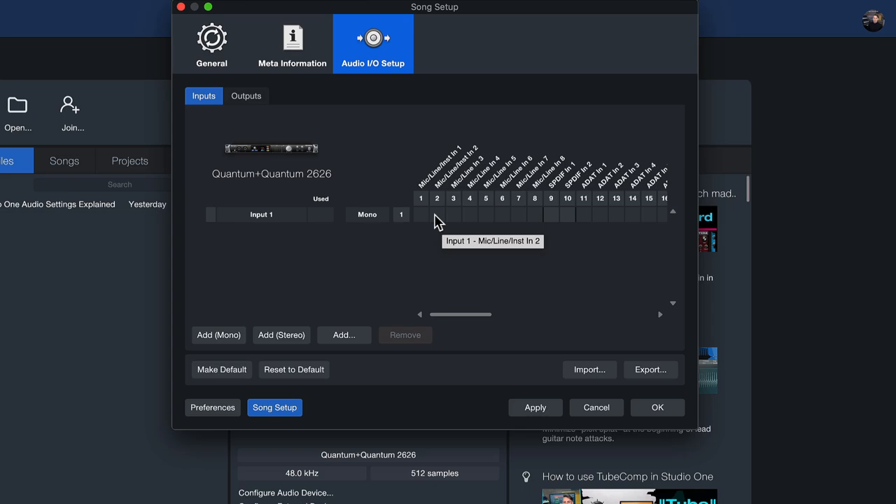
{"action": "mouse_move", "coordinate": [276, 226]}
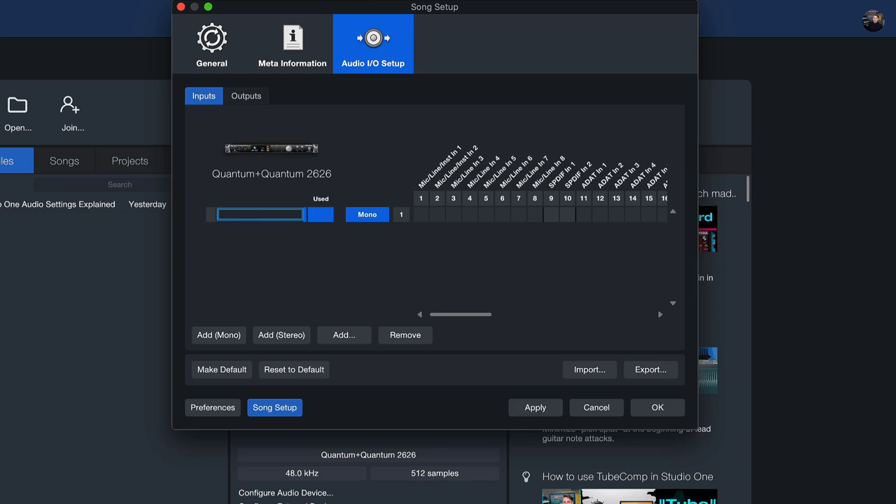
{"action": "type", "text": "Guitar"}
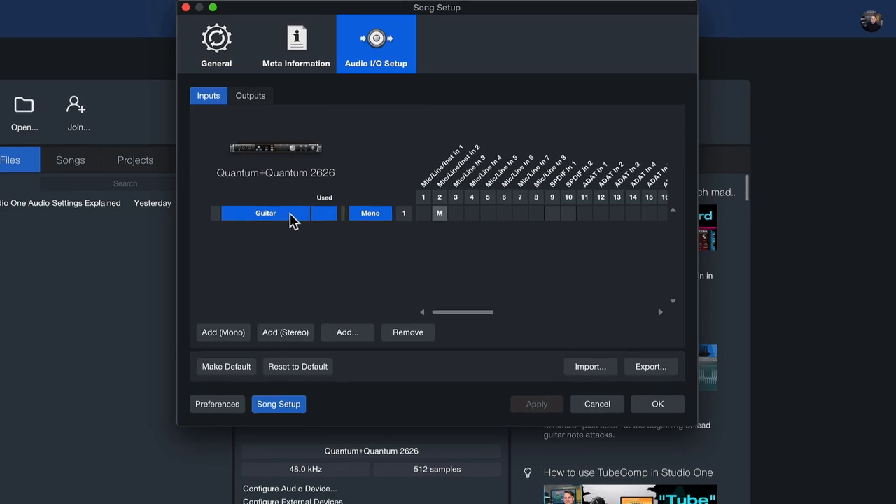
- Confirm the input setup, add audio Track 1 and show its Inspector settings
{"action": "left_click", "coordinate": [657, 404]}
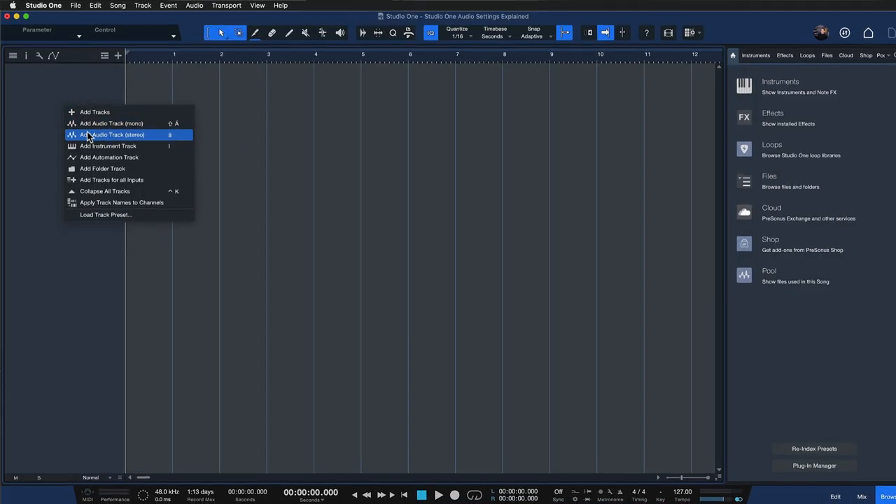
{"action": "left_click", "coordinate": [114, 134]}
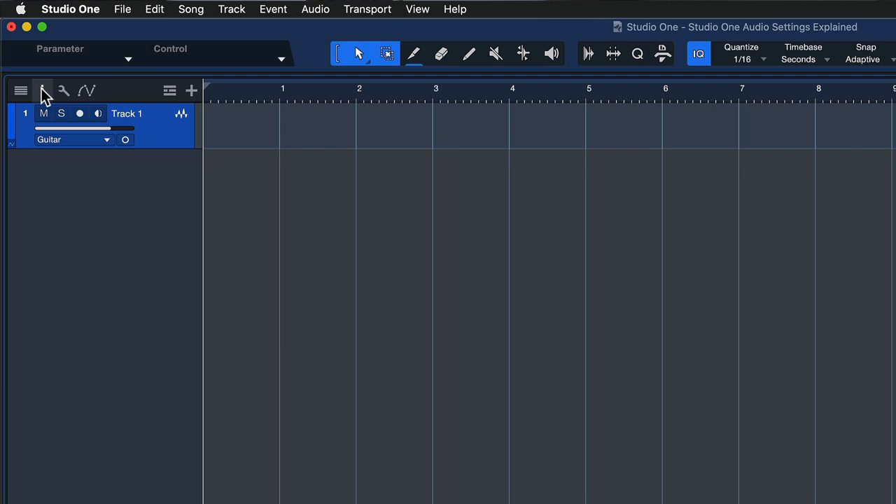
{"action": "left_click", "coordinate": [42, 91]}
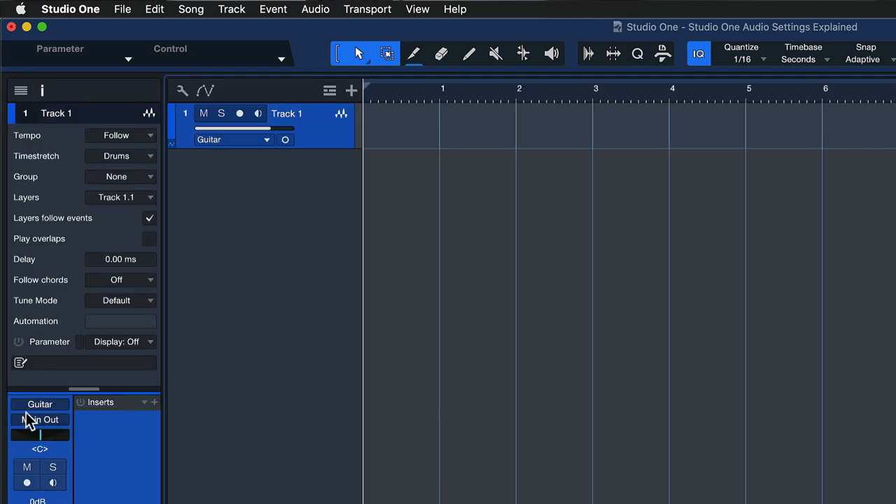
{"action": "mouse_move", "coordinate": [245, 119]}
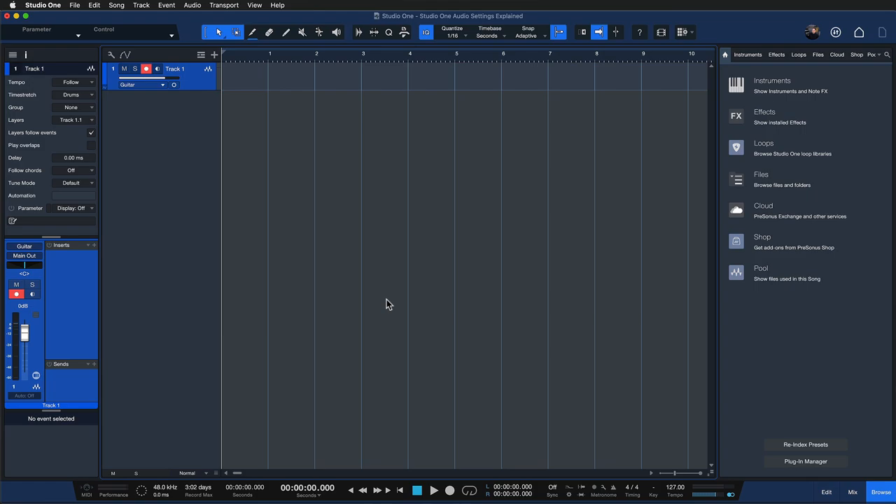
{"action": "mouse_move", "coordinate": [147, 86]}
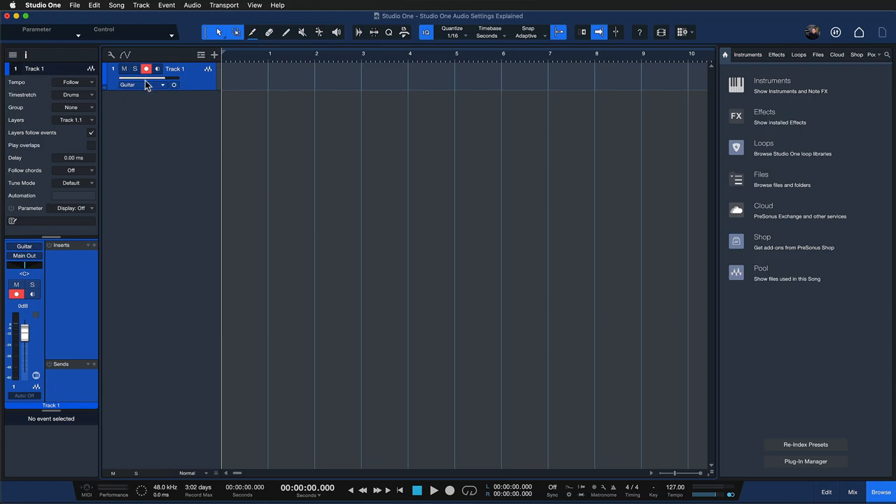
{"action": "mouse_move", "coordinate": [147, 84]}
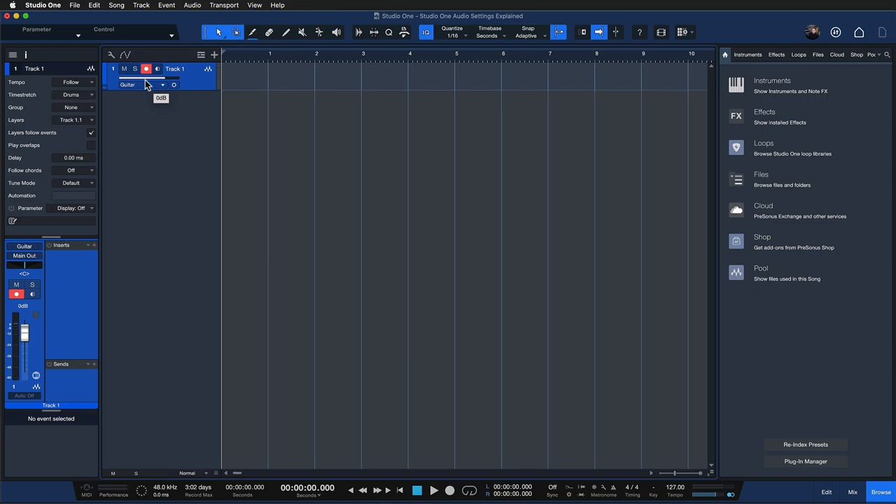
{"action": "mouse_move", "coordinate": [144, 89]}
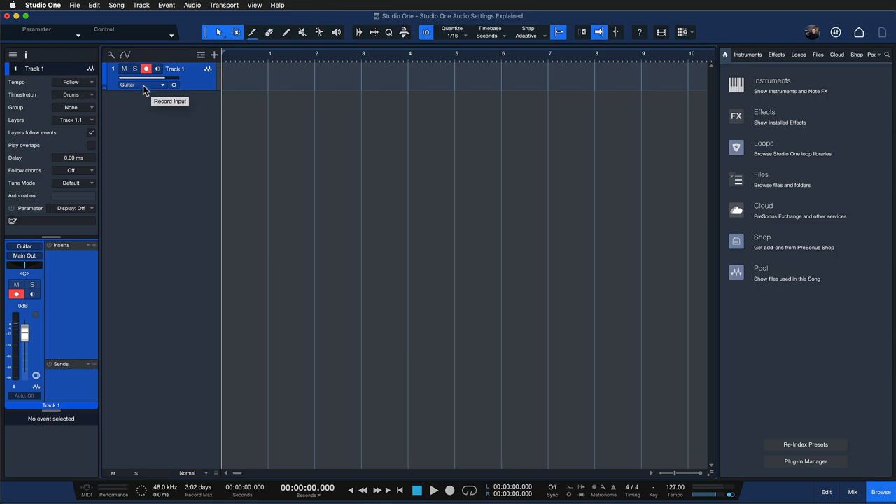
{"action": "mouse_move", "coordinate": [832, 30]}
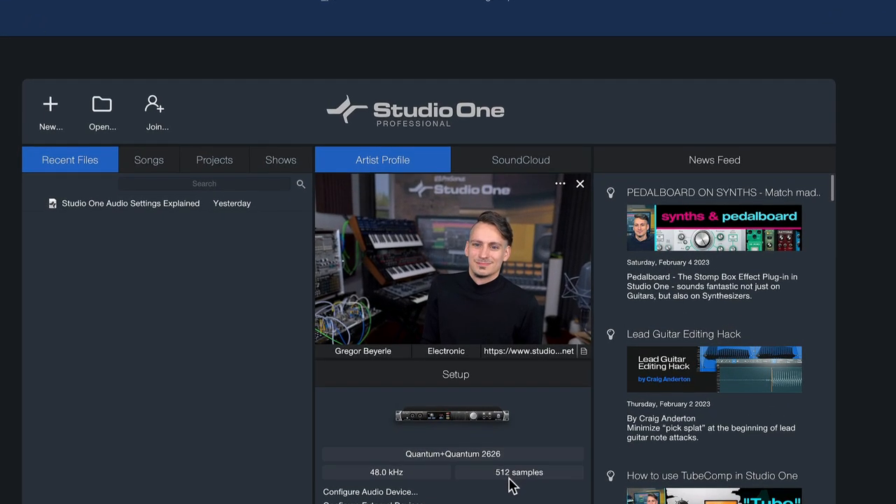
- Set the device block size to 64 samples, giving about 1.5 ms input latency
{"action": "left_click", "coordinate": [370, 491]}
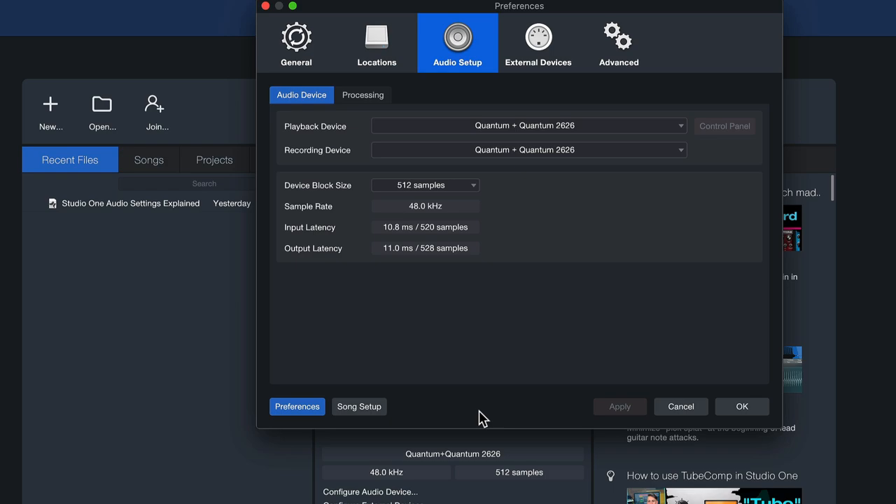
{"action": "mouse_move", "coordinate": [371, 246]}
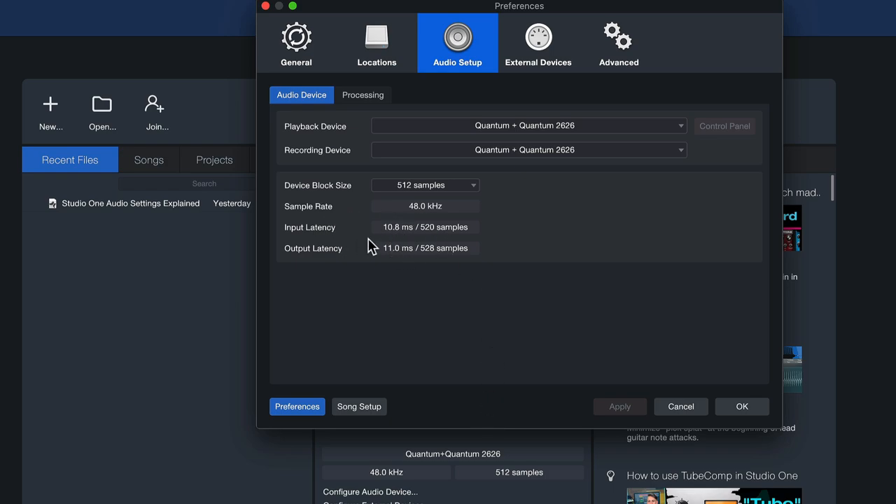
{"action": "mouse_move", "coordinate": [427, 256]}
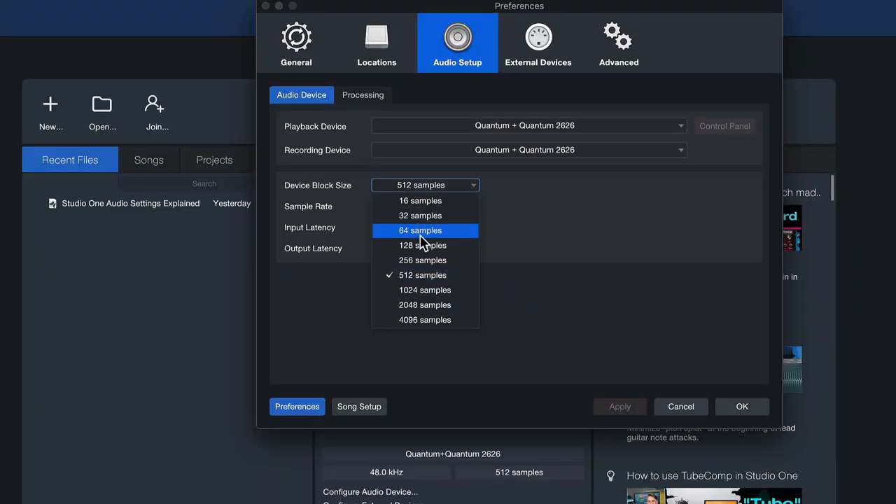
{"action": "left_click", "coordinate": [420, 230]}
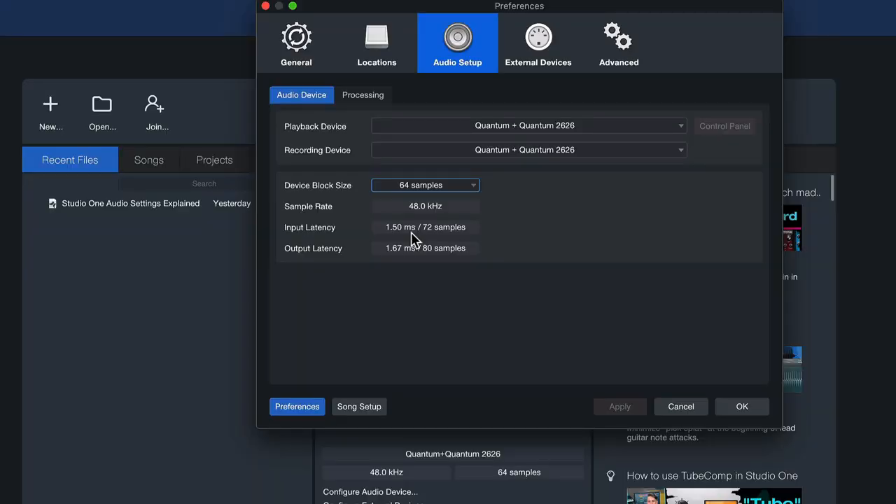
{"action": "mouse_move", "coordinate": [382, 153]}
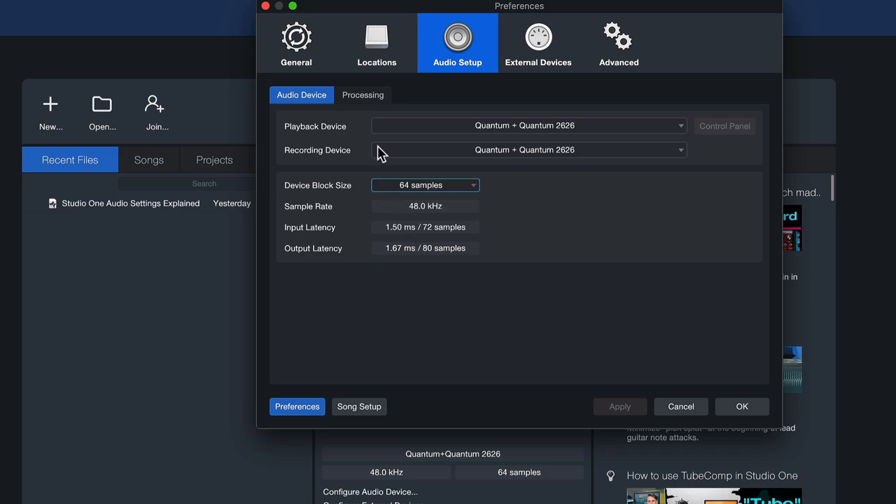
- Check the Processing tab's 64-sample block and 4.5 ms roundtrip, then return to Audio Device
{"action": "left_click", "coordinate": [363, 95]}
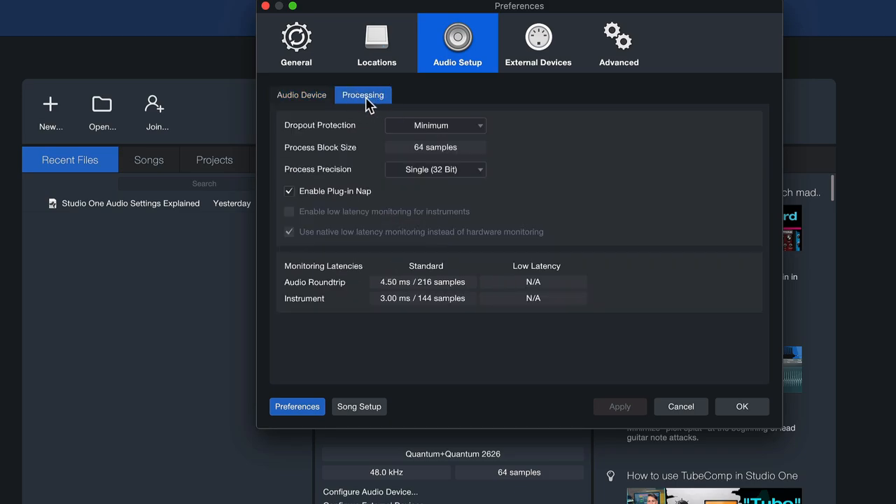
{"action": "mouse_move", "coordinate": [384, 149]}
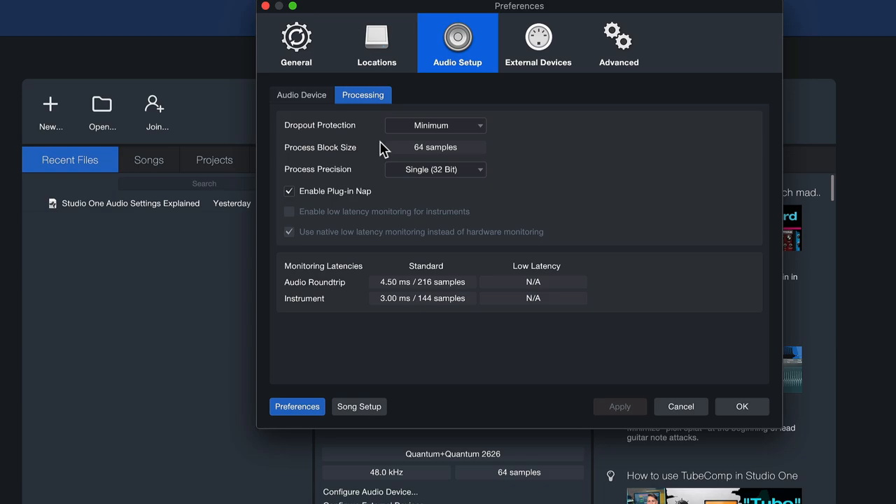
{"action": "mouse_move", "coordinate": [459, 167]}
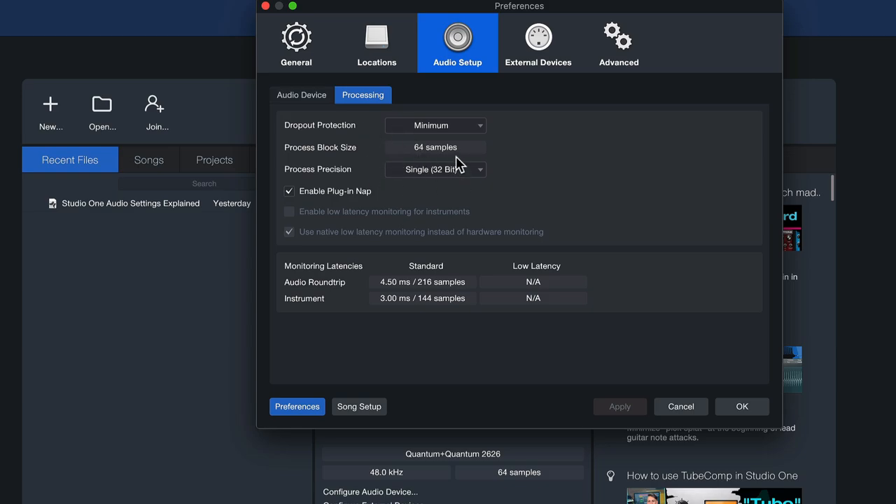
{"action": "left_click", "coordinate": [301, 94]}
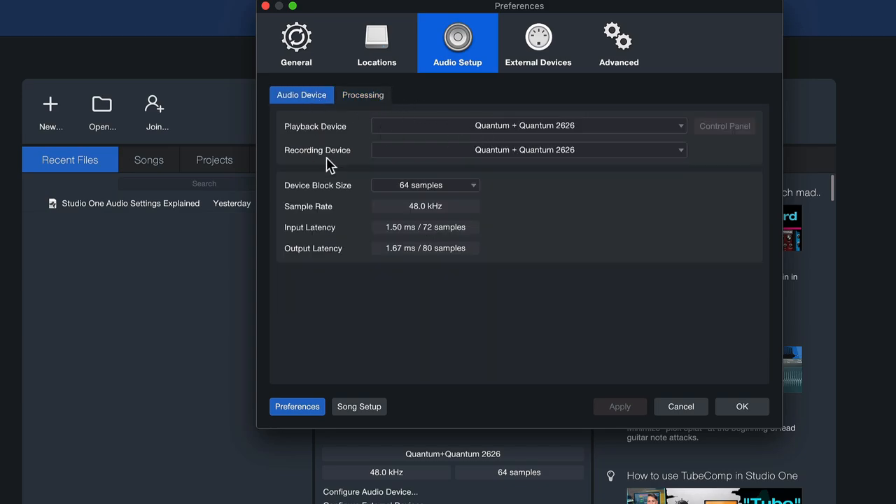
{"action": "mouse_move", "coordinate": [385, 180]}
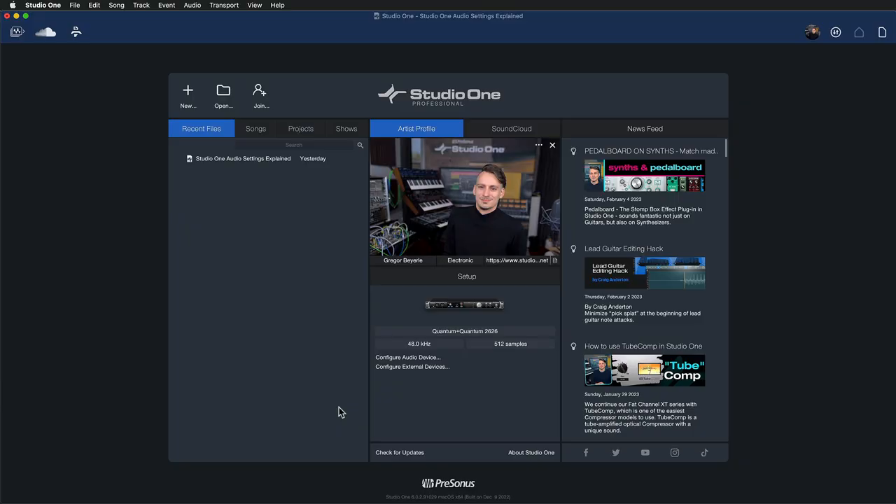
- Create a new Record and Mix song with an audio track, closing the Ampire window
{"action": "left_click", "coordinate": [187, 89]}
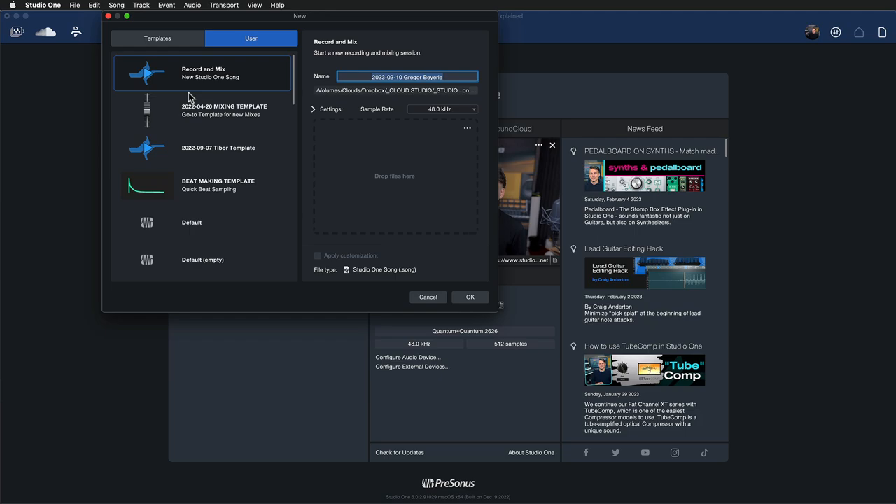
{"action": "left_click", "coordinate": [428, 297]}
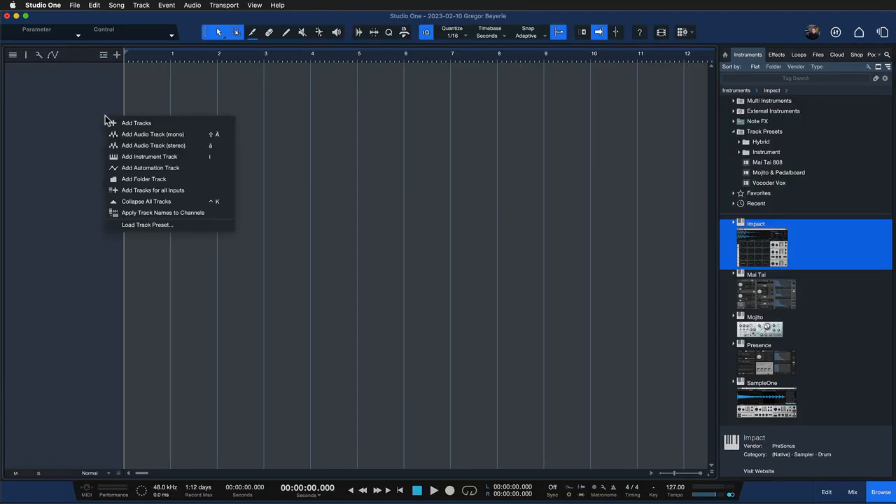
{"action": "left_click", "coordinate": [149, 156]}
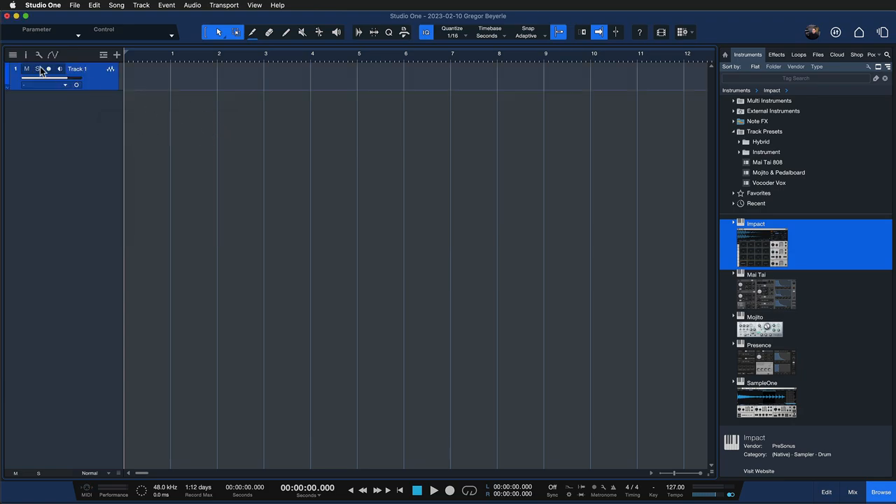
{"action": "left_click", "coordinate": [776, 54]}
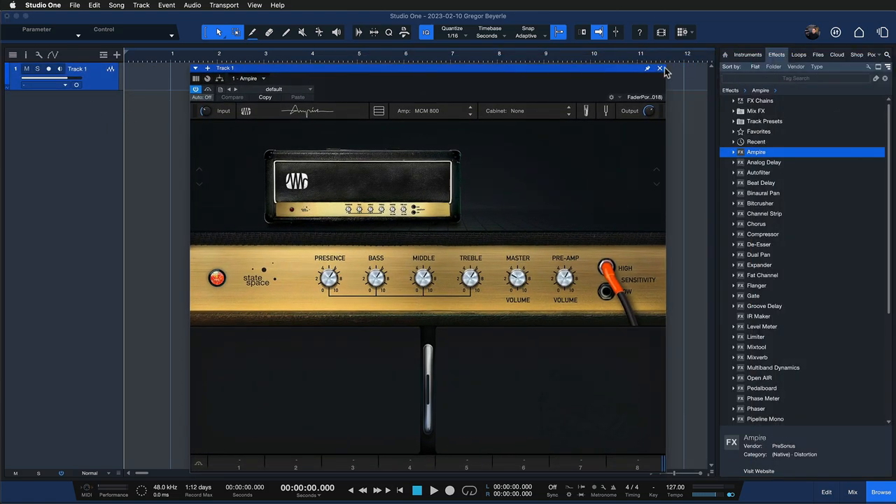
{"action": "left_click", "coordinate": [660, 68]}
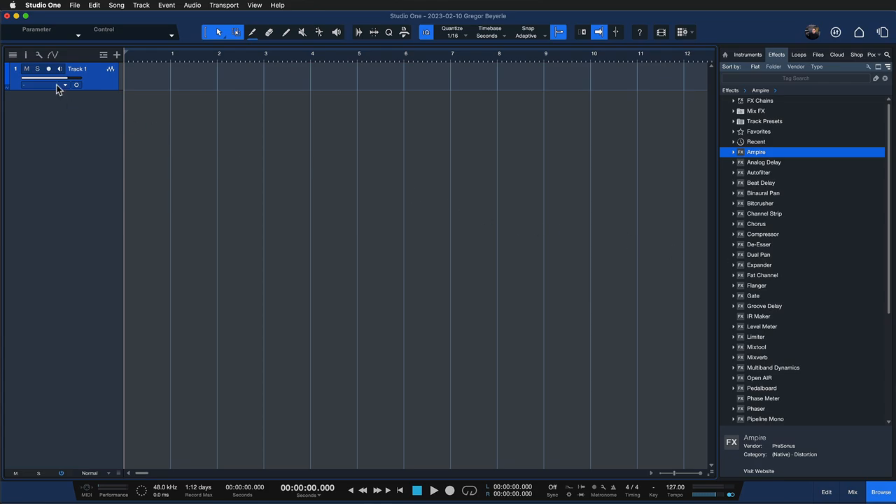
- Set Track 1's input to Guitar and arm it for recording
{"action": "left_click", "coordinate": [64, 84]}
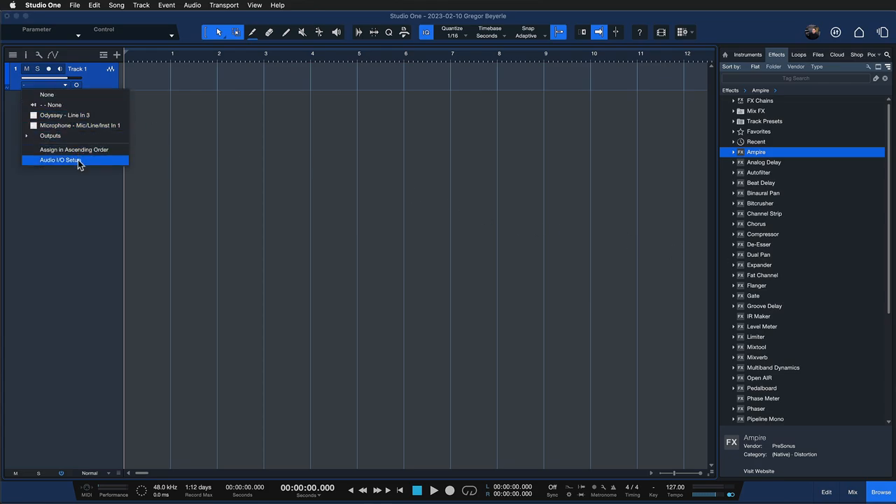
{"action": "left_click", "coordinate": [59, 160]}
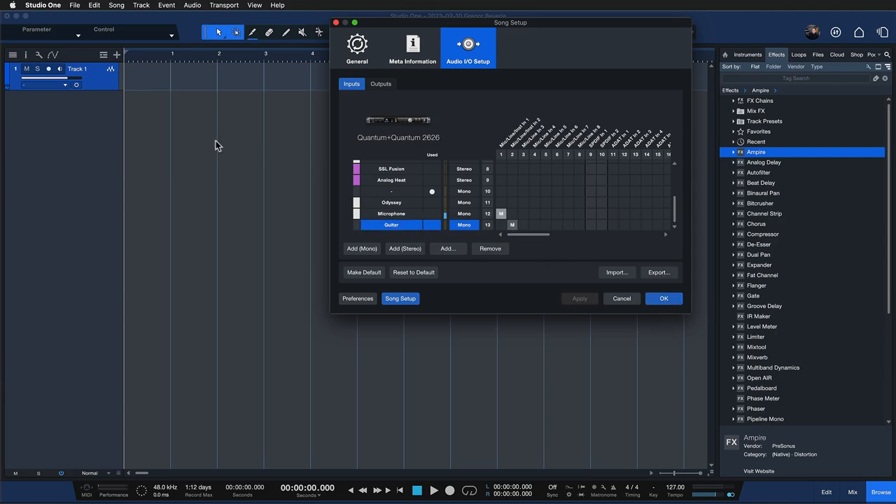
{"action": "left_click", "coordinate": [663, 298]}
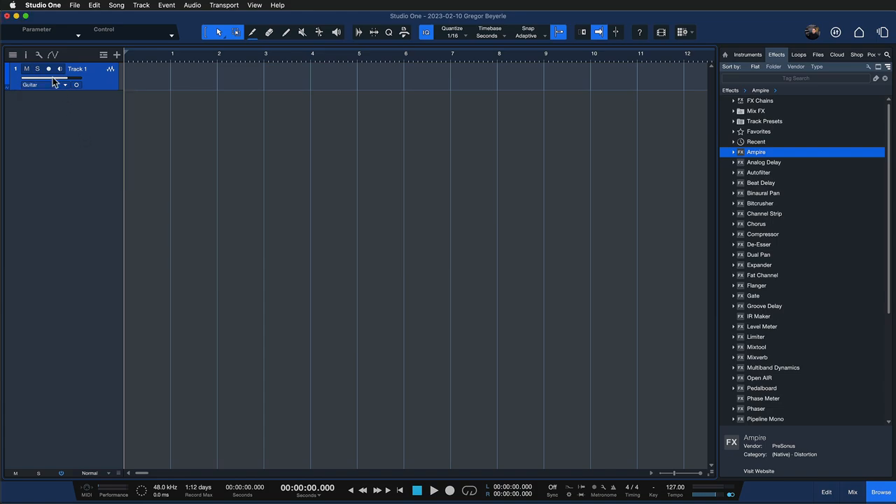
{"action": "left_click", "coordinate": [48, 68]}
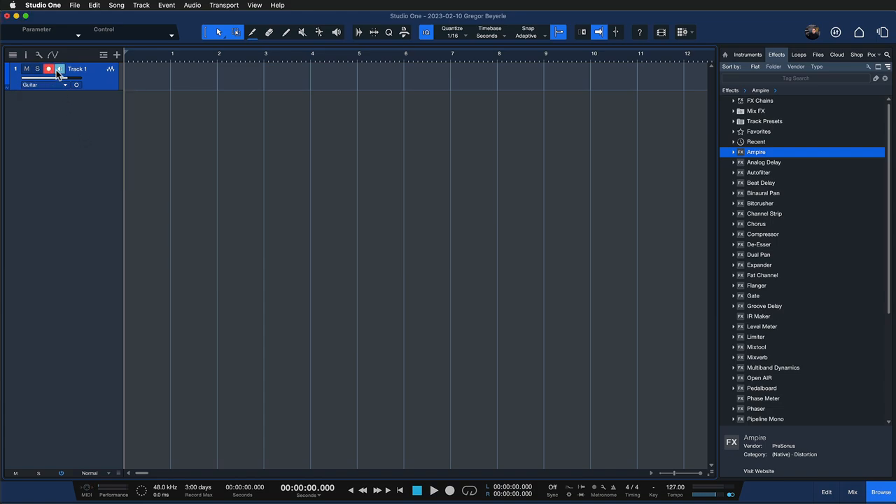
- Open Preferences with a 64-sample block size and try Medium, then Maximum dropout protection
{"action": "left_click", "coordinate": [43, 5]}
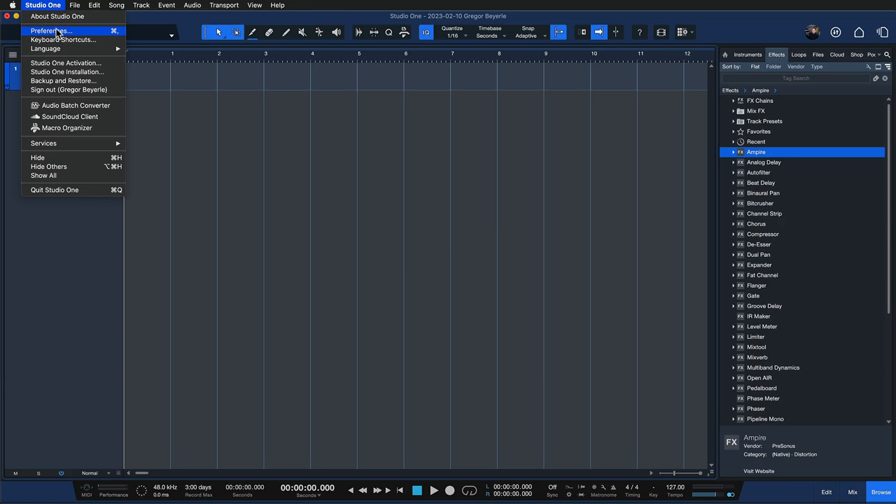
{"action": "left_click", "coordinate": [50, 30]}
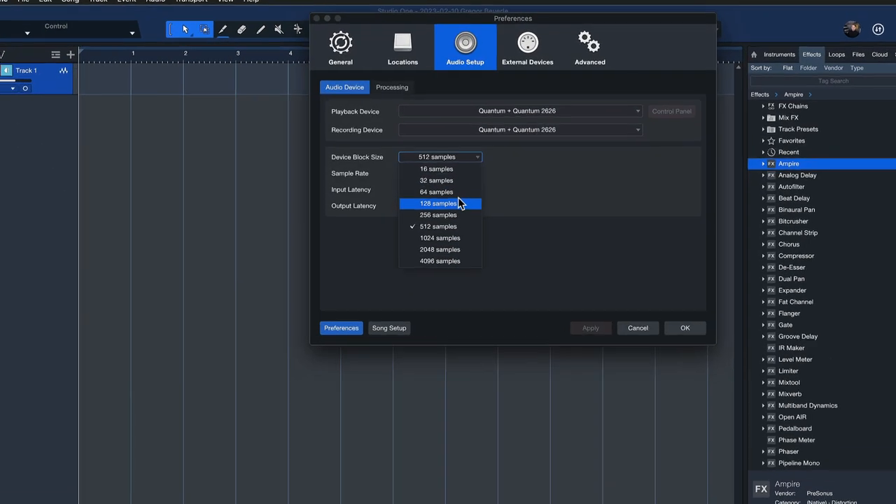
{"action": "left_click", "coordinate": [436, 192]}
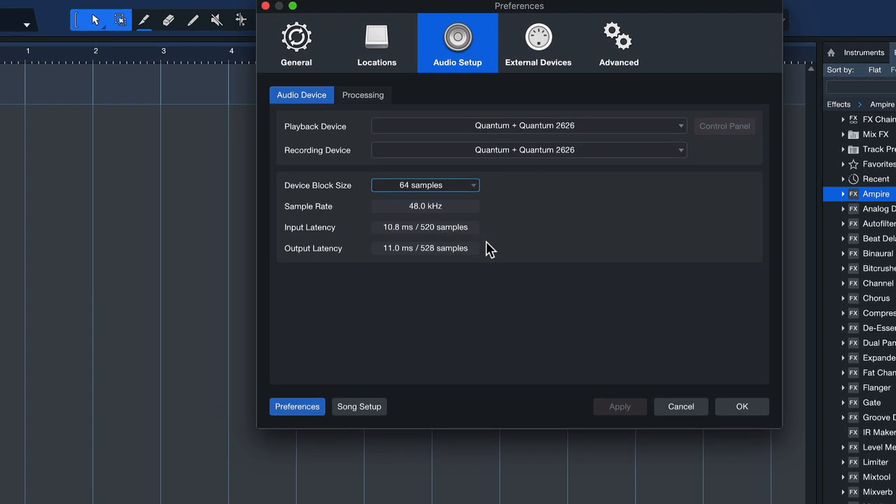
{"action": "left_click", "coordinate": [363, 94]}
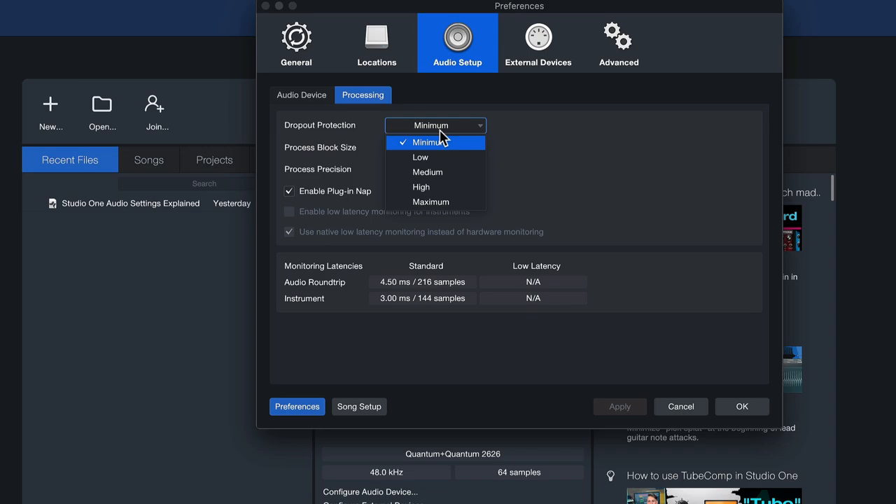
{"action": "left_click", "coordinate": [428, 171]}
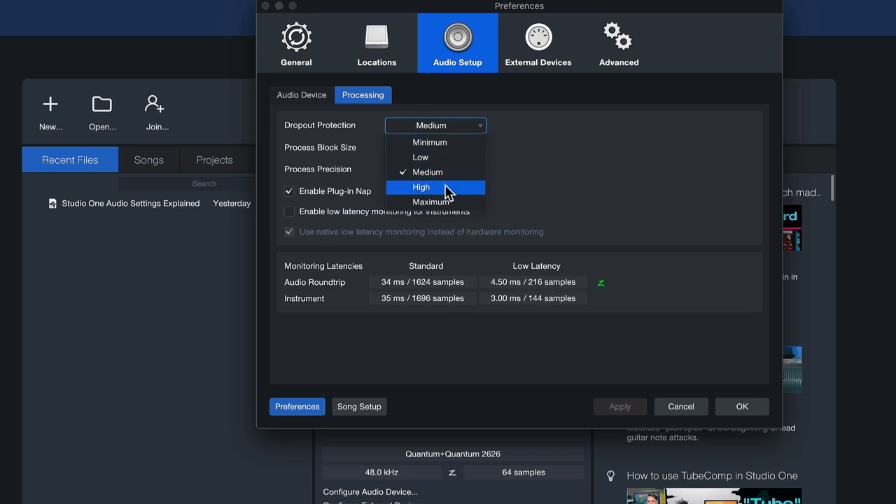
{"action": "left_click", "coordinate": [430, 202]}
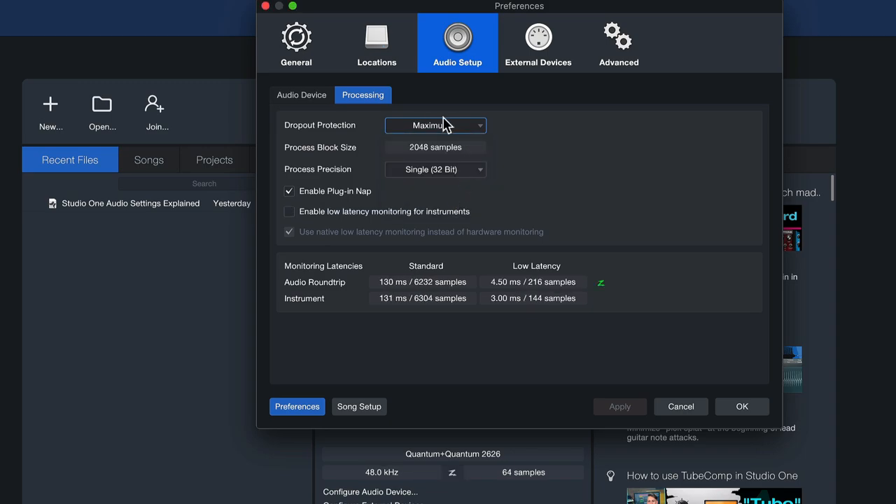
{"action": "mouse_move", "coordinate": [440, 130]}
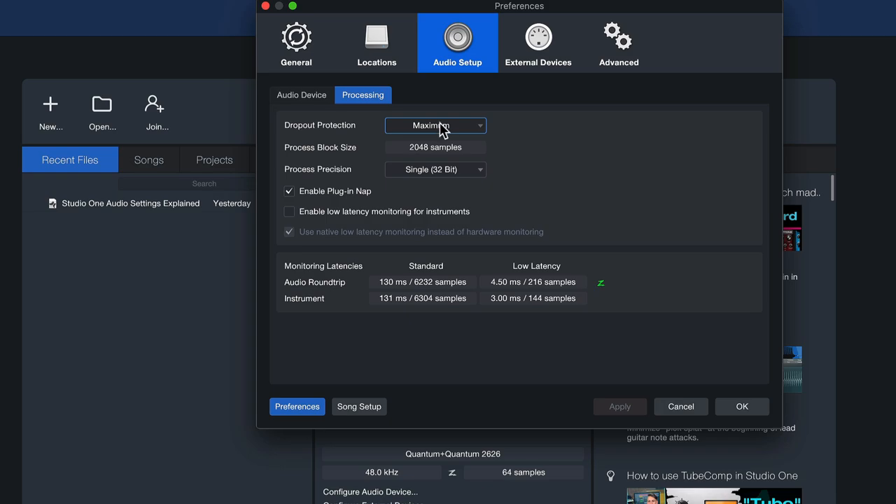
- Raise dropout protection from Minimum to High, then Maximum, for a 2048-sample process block
{"action": "left_click", "coordinate": [435, 125]}
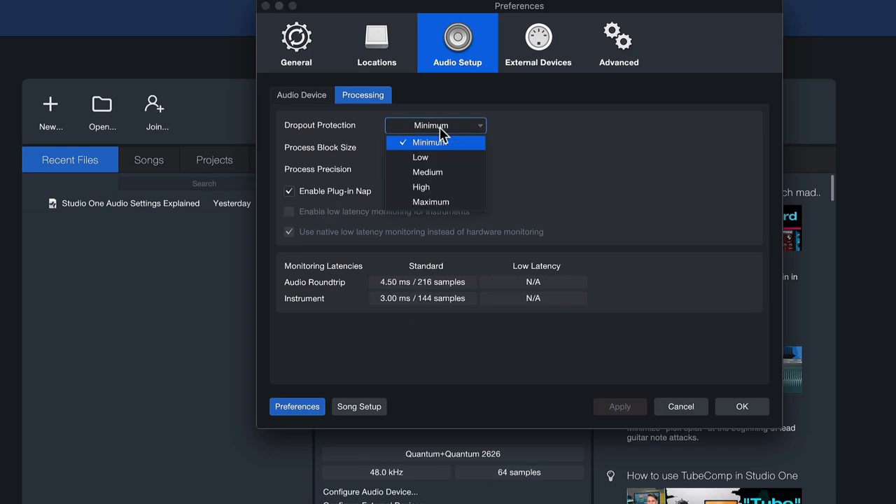
{"action": "left_click", "coordinate": [422, 142]}
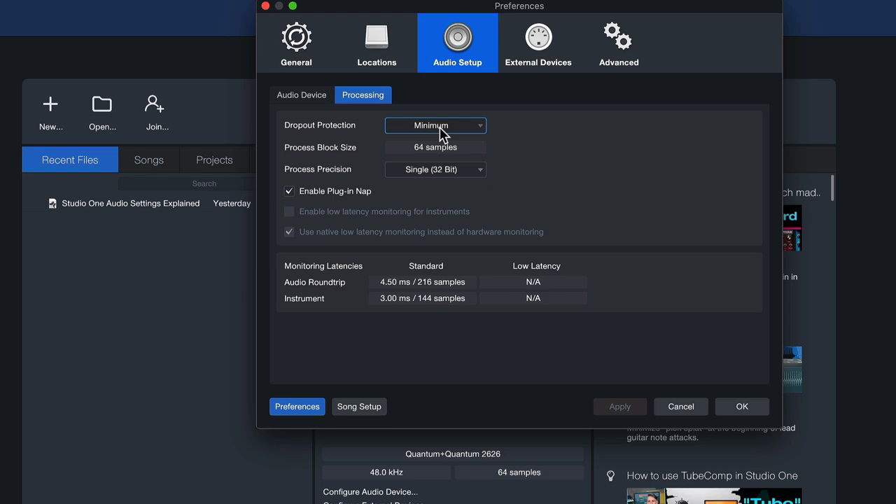
{"action": "left_click", "coordinate": [435, 125]}
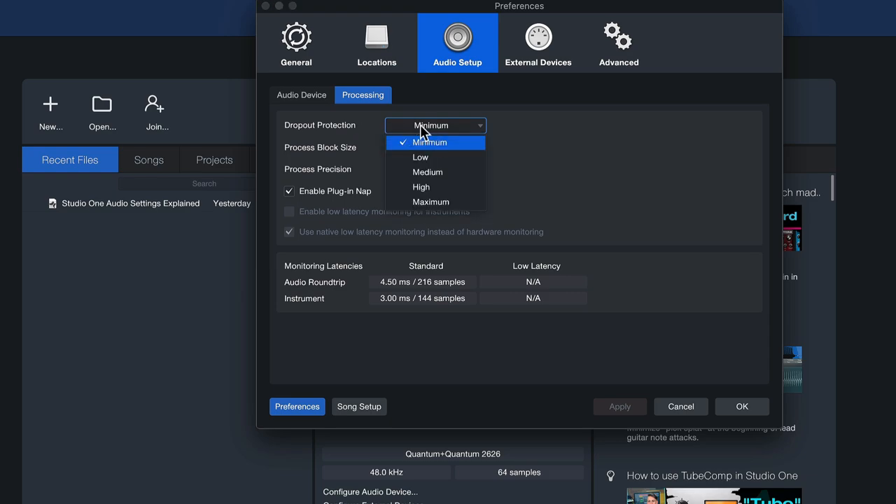
{"action": "left_click", "coordinate": [431, 143]}
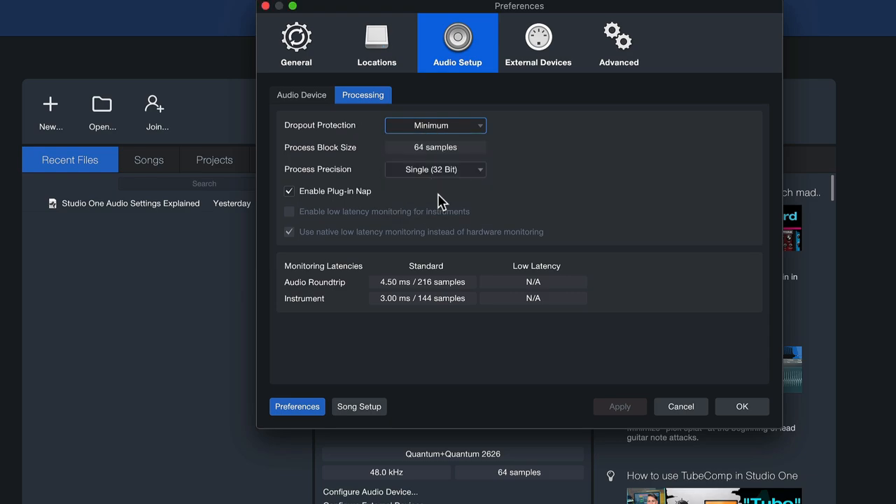
{"action": "left_click", "coordinate": [301, 95]}
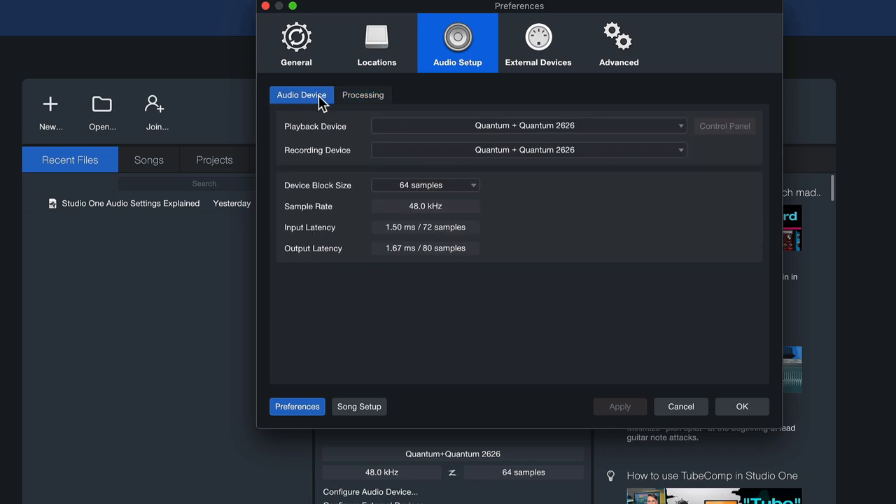
{"action": "mouse_move", "coordinate": [430, 193]}
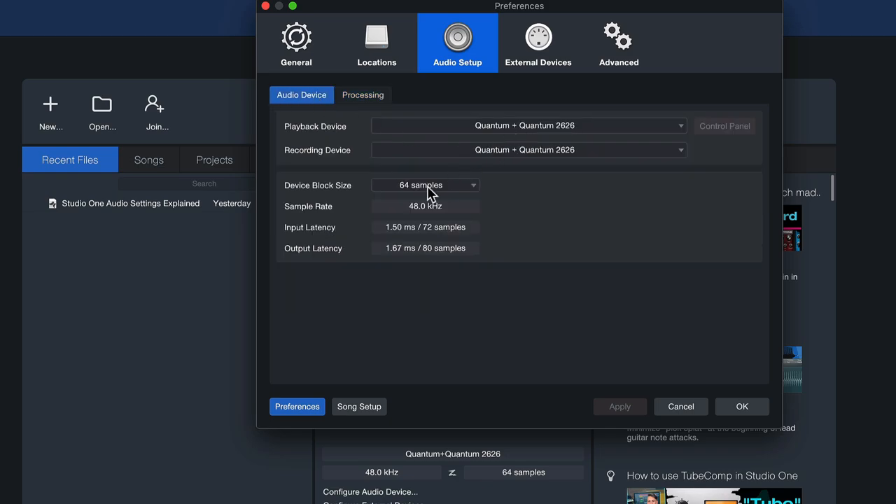
{"action": "left_click", "coordinate": [363, 95]}
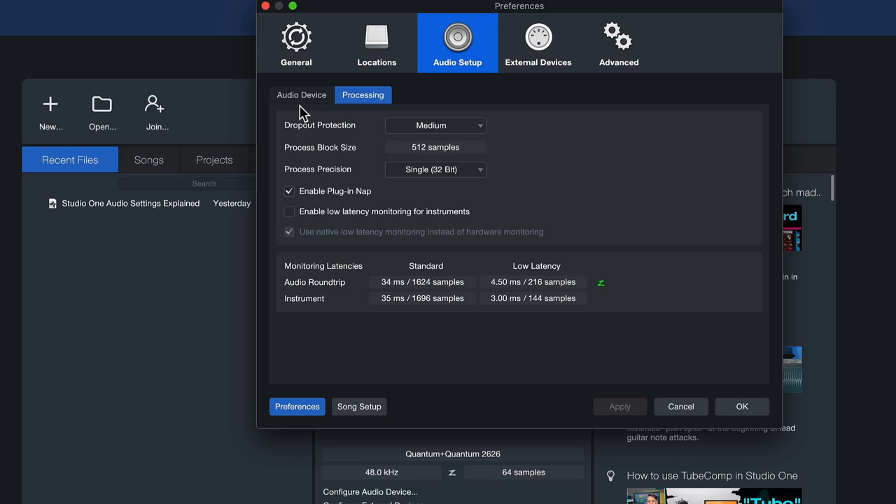
{"action": "mouse_move", "coordinate": [405, 160]}
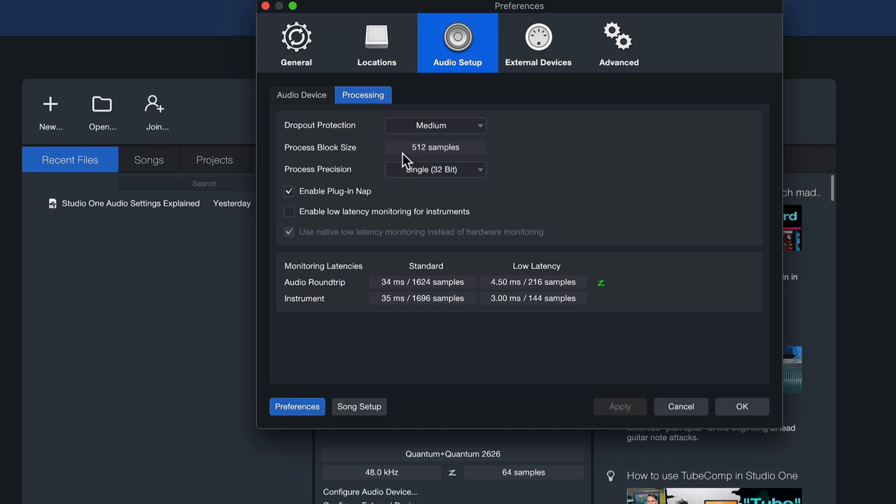
{"action": "left_click", "coordinate": [435, 126]}
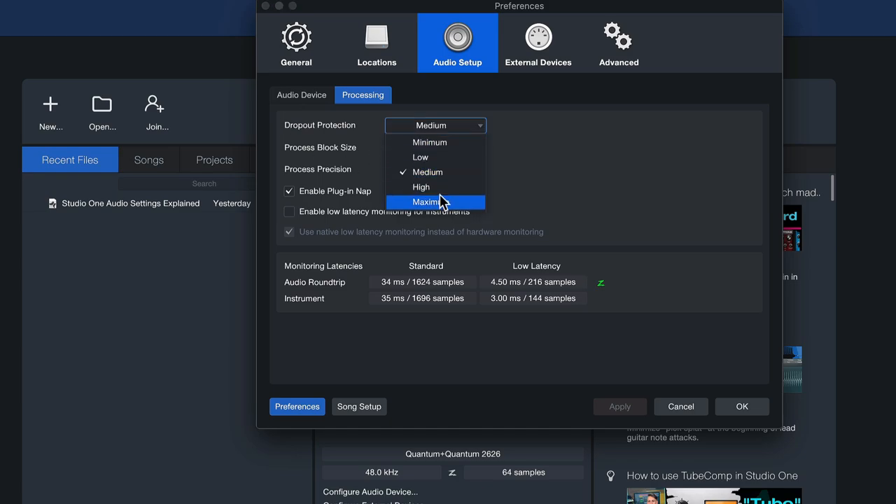
{"action": "left_click", "coordinate": [421, 187]}
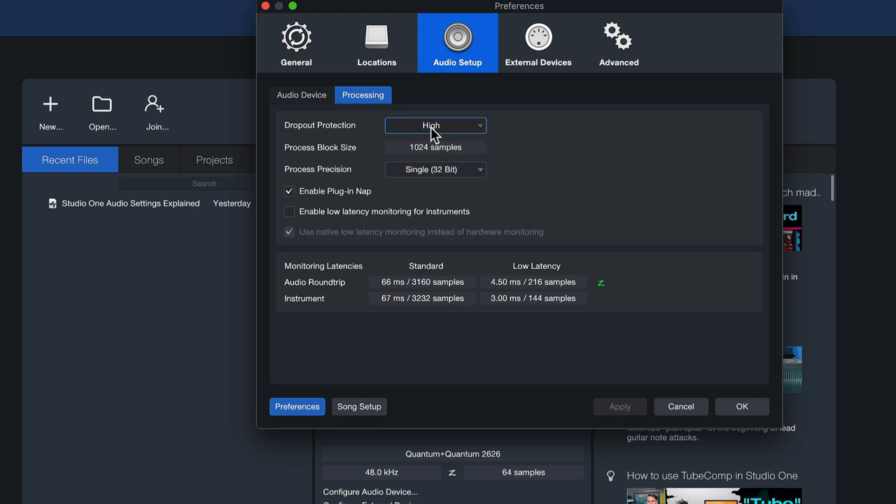
{"action": "left_click", "coordinate": [435, 125]}
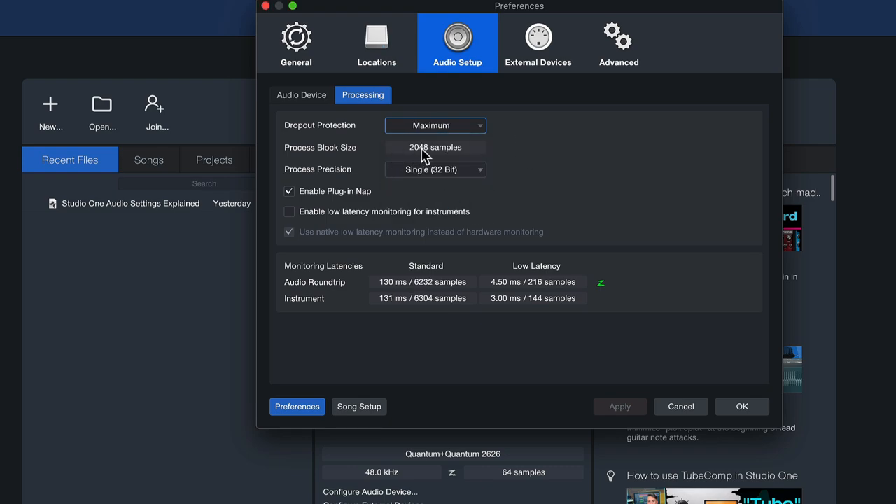
{"action": "left_click", "coordinate": [742, 407]}
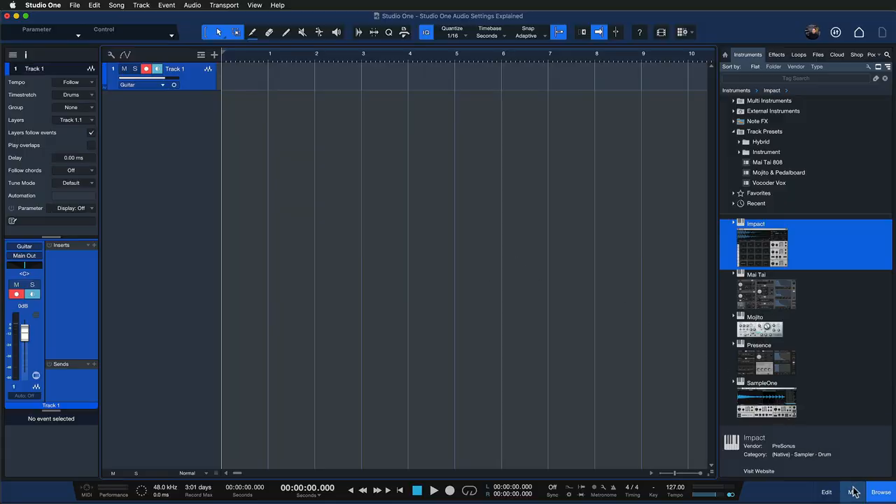
- Open the mixer console and view the Performance Monitor's dropout protection choices
{"action": "left_click", "coordinate": [852, 493]}
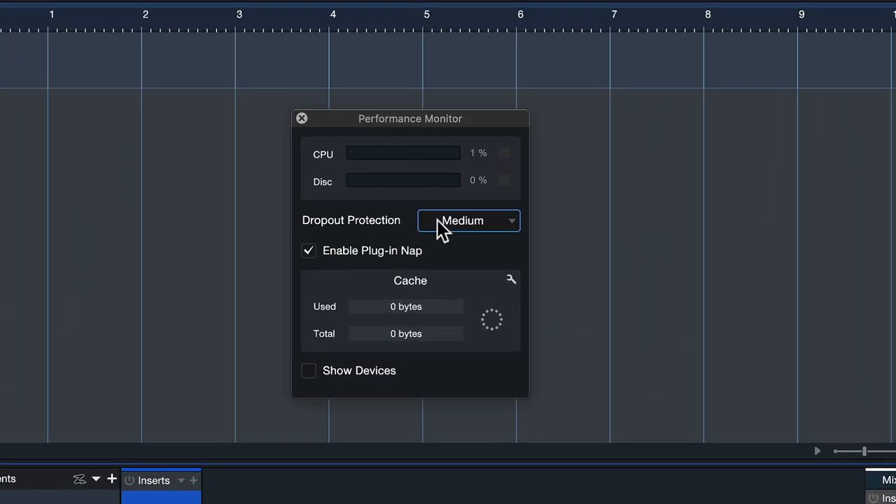
{"action": "left_click", "coordinate": [467, 221]}
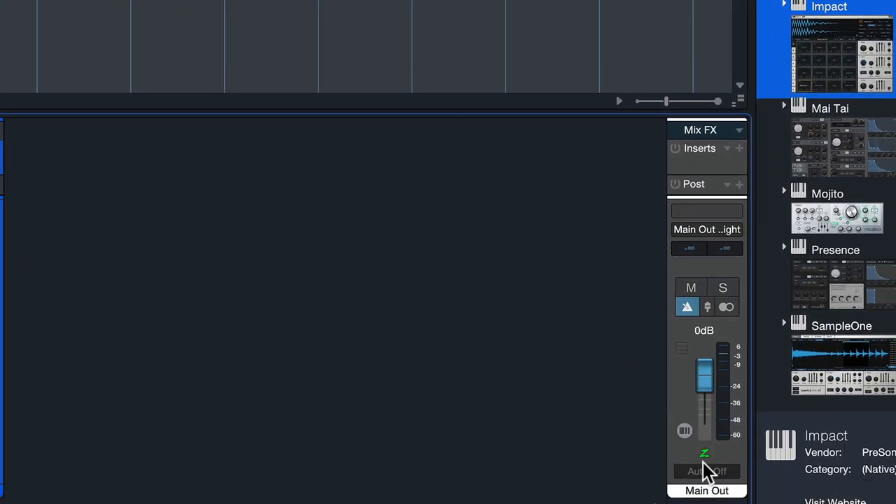
{"action": "mouse_move", "coordinate": [705, 455]}
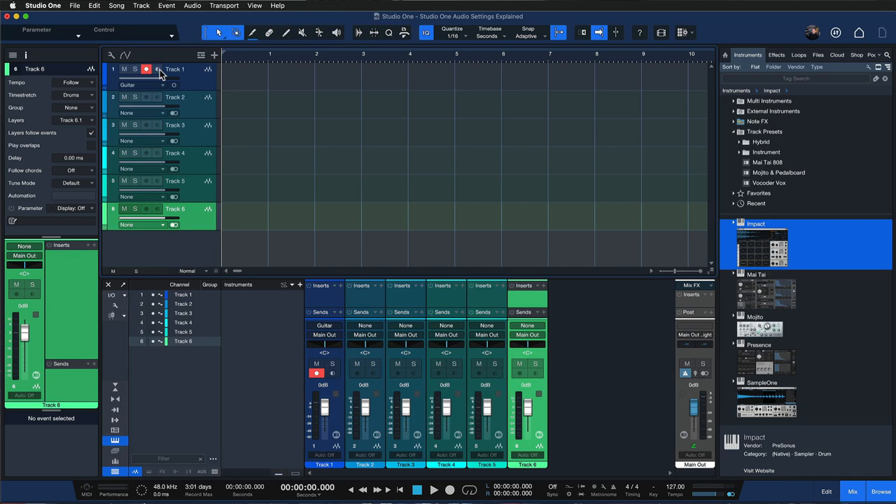
- Select Track 1 and show the performance monitor with Medium dropout protection and Plug-in Nap
{"action": "left_click", "coordinate": [175, 69]}
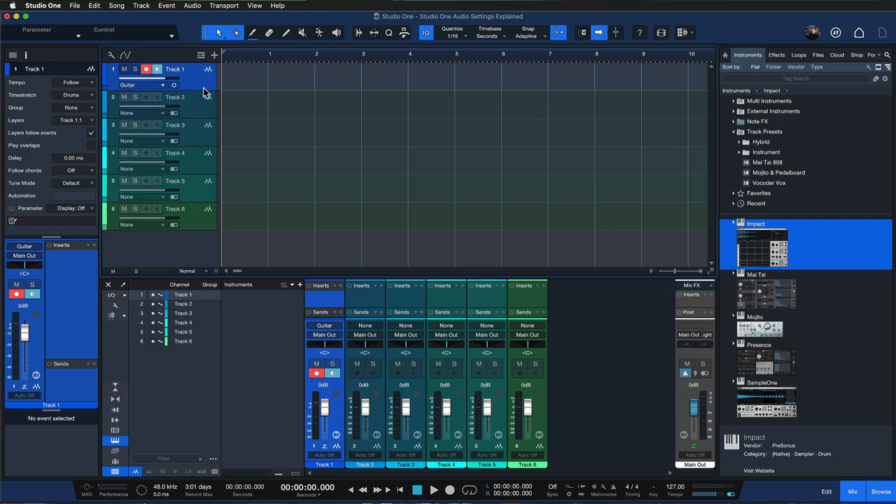
{"action": "left_click", "coordinate": [114, 490]}
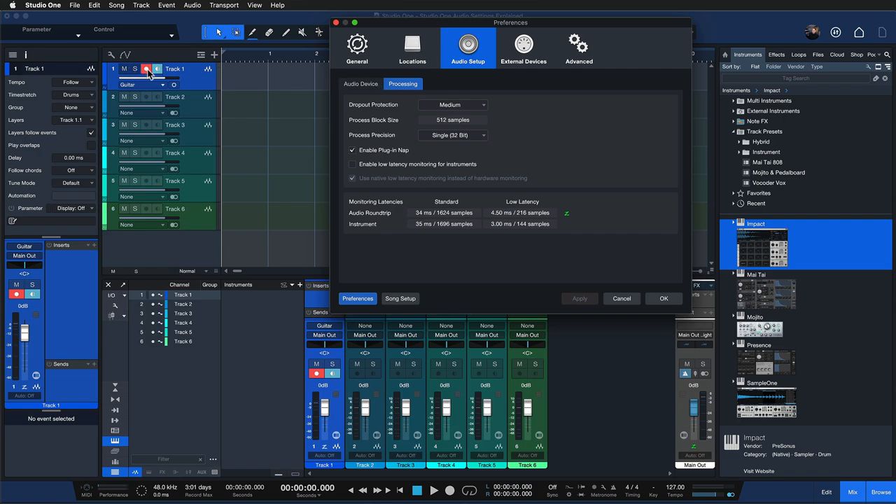
{"action": "left_click", "coordinate": [361, 83]}
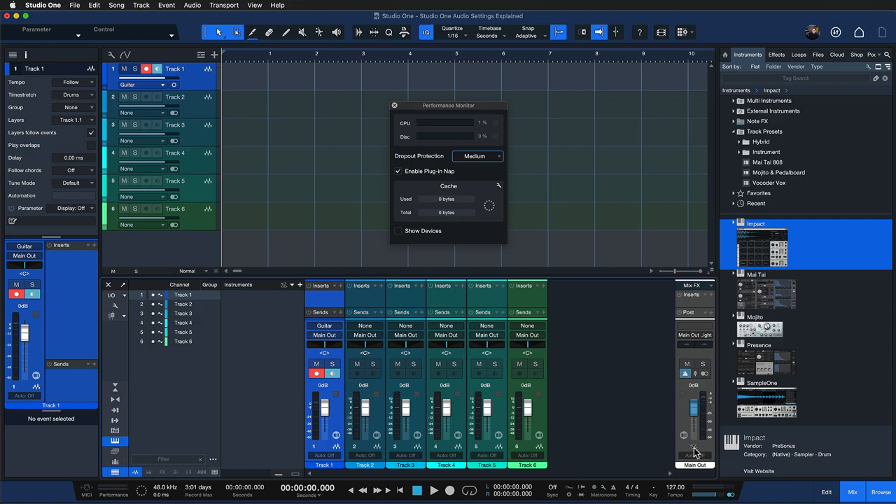
- Add an Impact instrument track and set Performance Monitor dropout protection to Minimum
{"action": "left_click", "coordinate": [394, 105]}
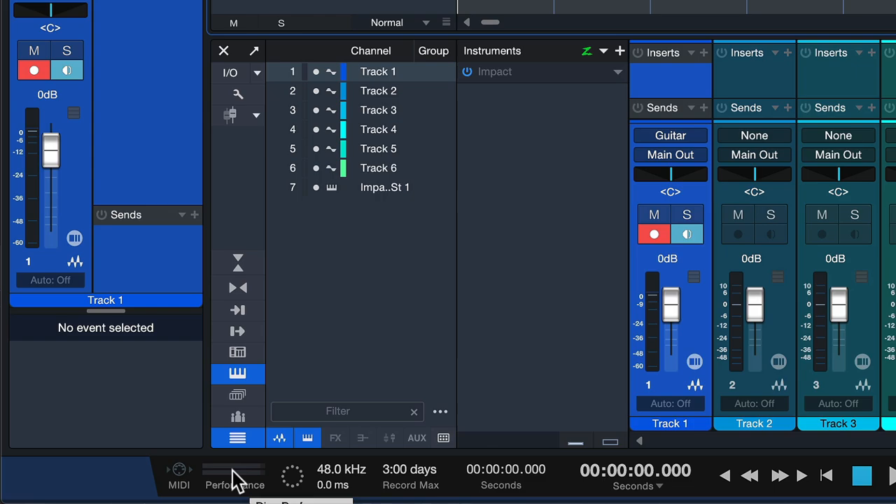
{"action": "left_click", "coordinate": [234, 485]}
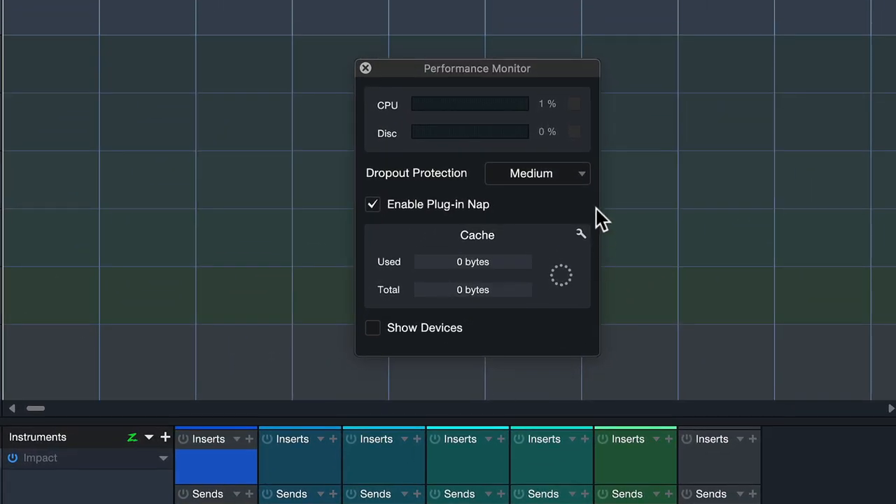
{"action": "left_click", "coordinate": [537, 173]}
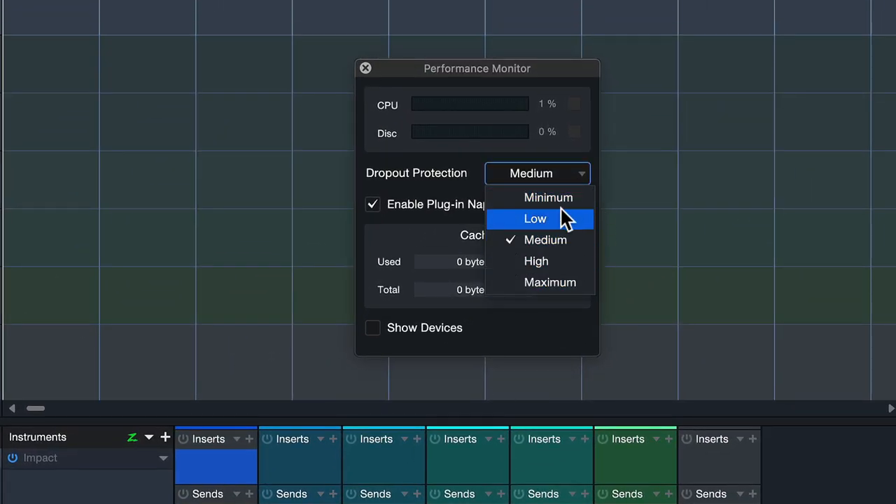
{"action": "mouse_move", "coordinate": [539, 201]}
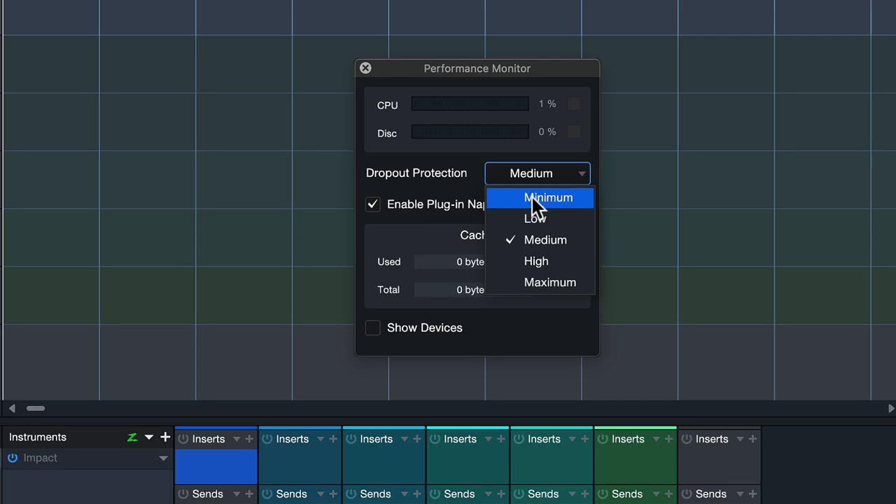
{"action": "left_click", "coordinate": [549, 198]}
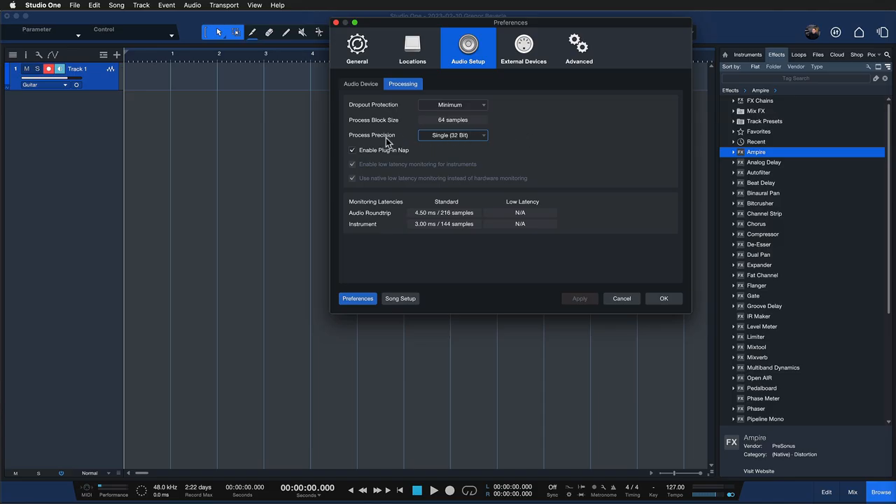
- Switch process precision to Double (64 bit) and tick Enable Plug-in Nap
{"action": "left_click", "coordinate": [453, 135]}
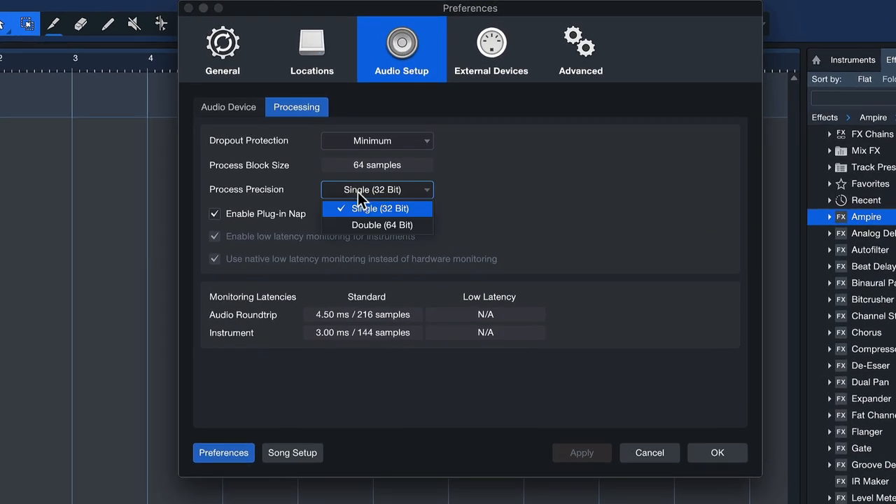
{"action": "mouse_move", "coordinate": [357, 226]}
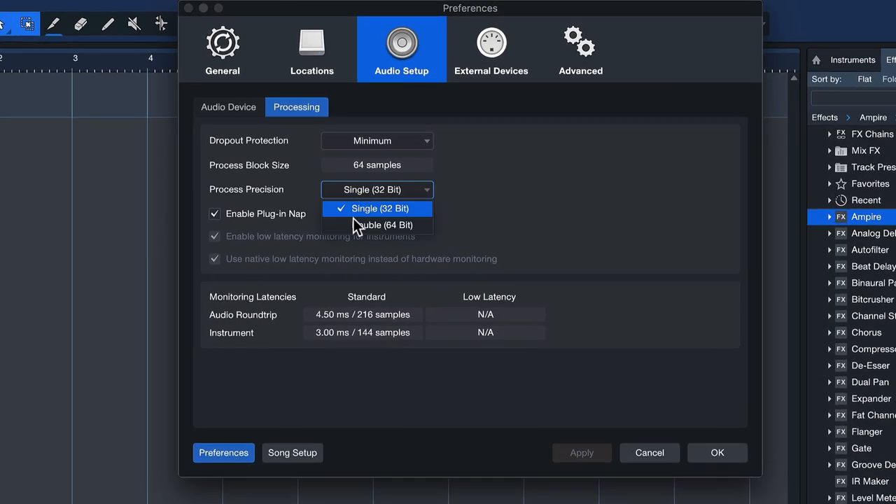
{"action": "mouse_move", "coordinate": [350, 230]}
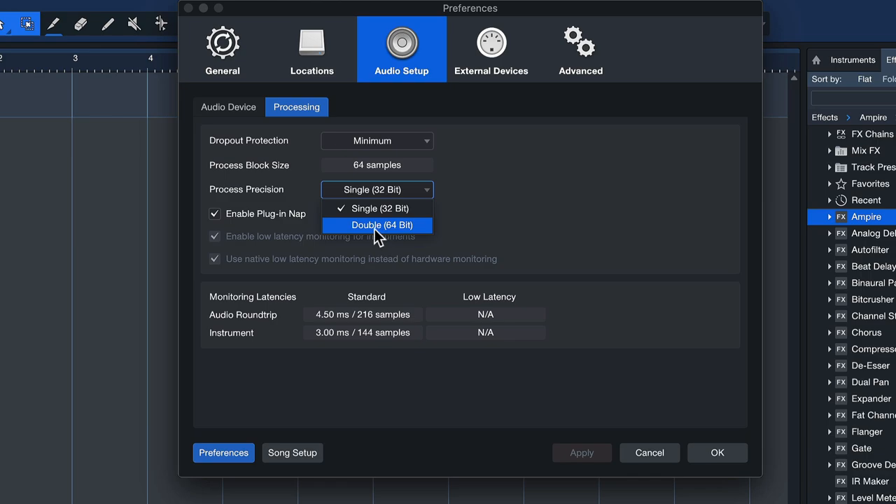
{"action": "left_click", "coordinate": [377, 225]}
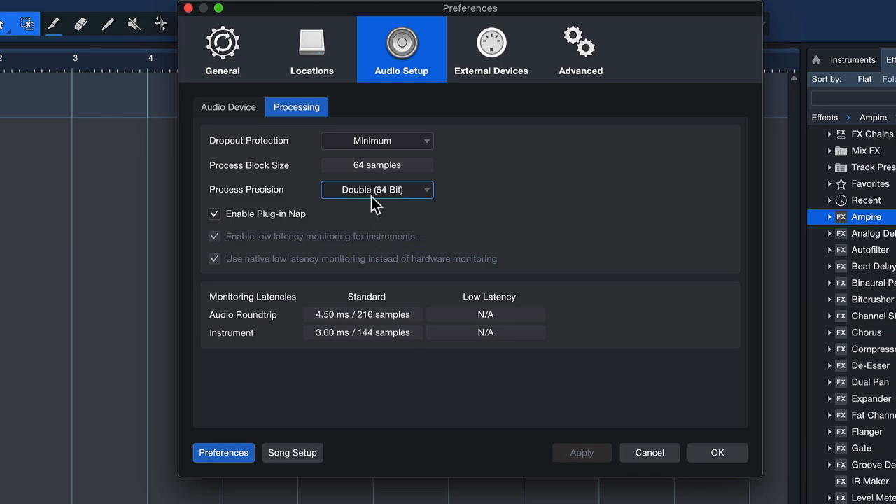
{"action": "left_click", "coordinate": [376, 190]}
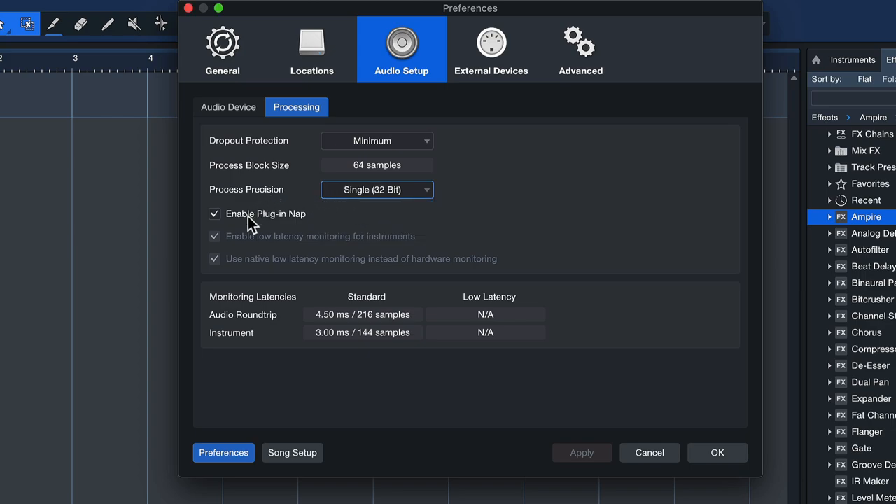
{"action": "mouse_move", "coordinate": [253, 220]}
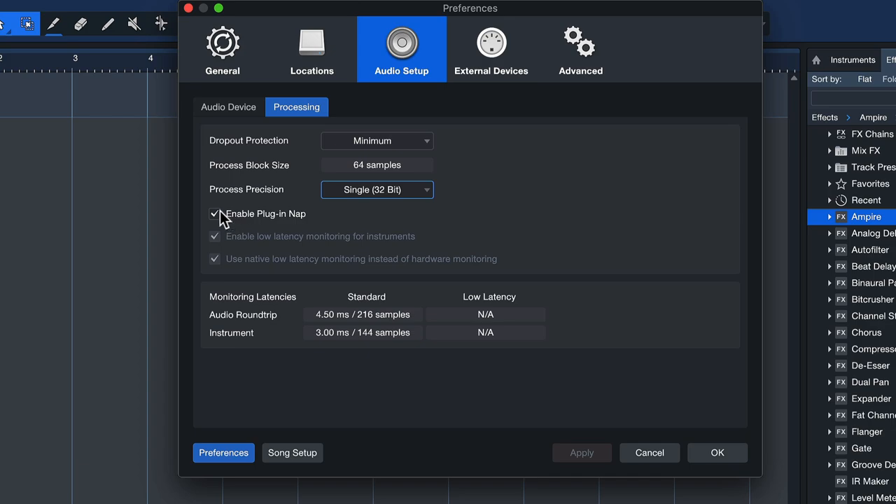
{"action": "mouse_move", "coordinate": [226, 224]}
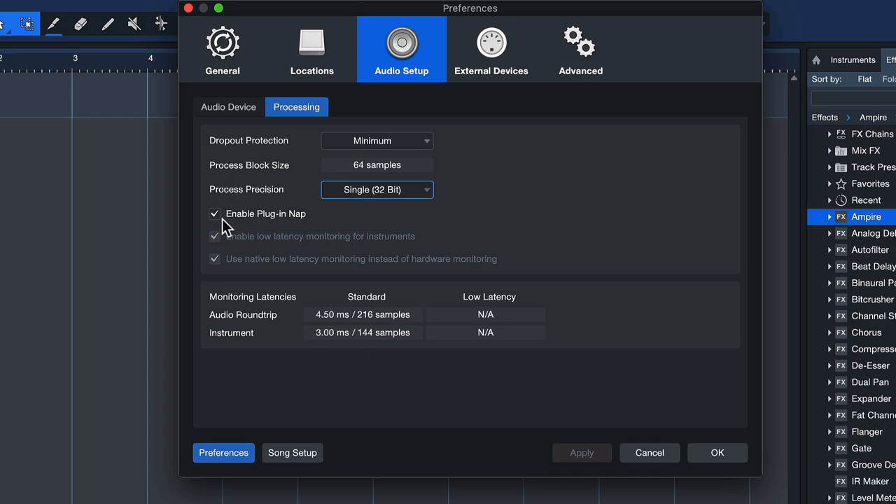
{"action": "mouse_move", "coordinate": [226, 221]}
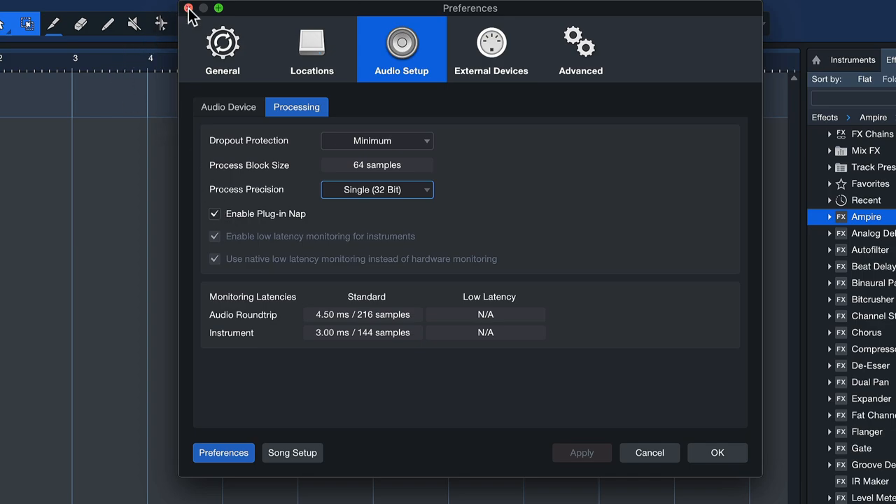
- Close the Preferences window to get back to the start page
{"action": "left_click", "coordinate": [188, 7]}
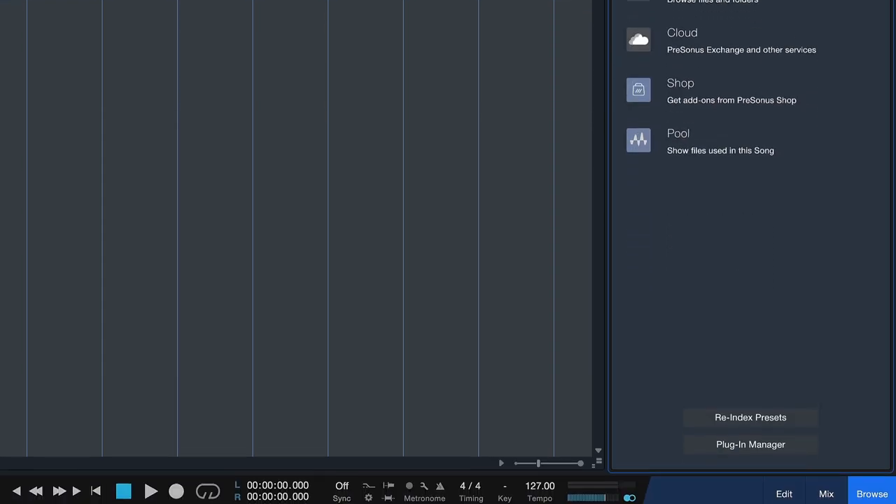
- Review per-plug-in Nap settings in the Plug-In Manager, then close it
{"action": "left_click", "coordinate": [751, 445]}
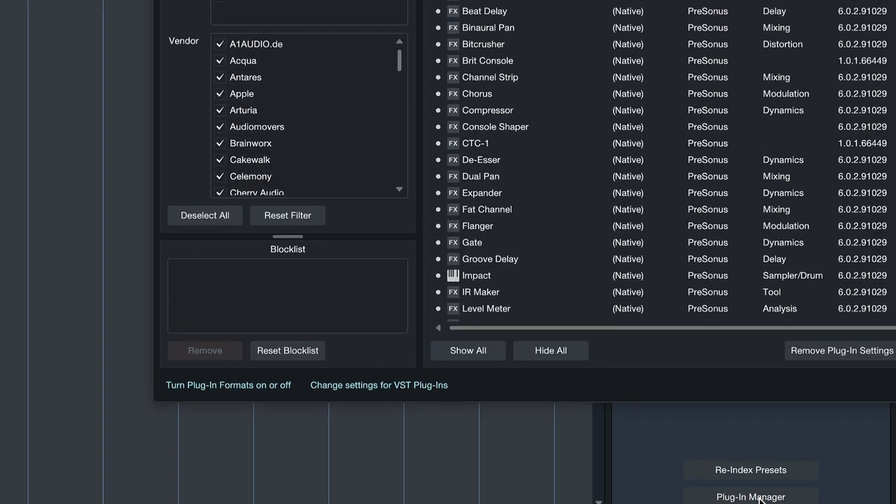
{"action": "left_click", "coordinate": [750, 497]}
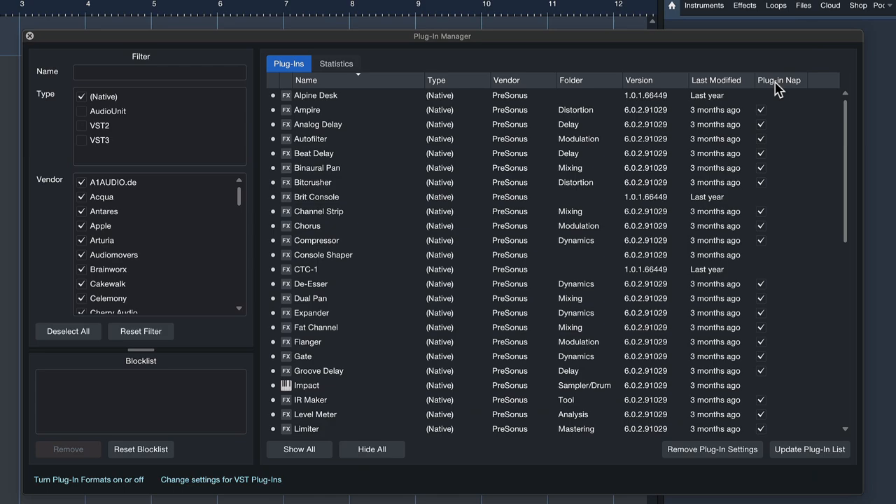
{"action": "mouse_move", "coordinate": [759, 176]}
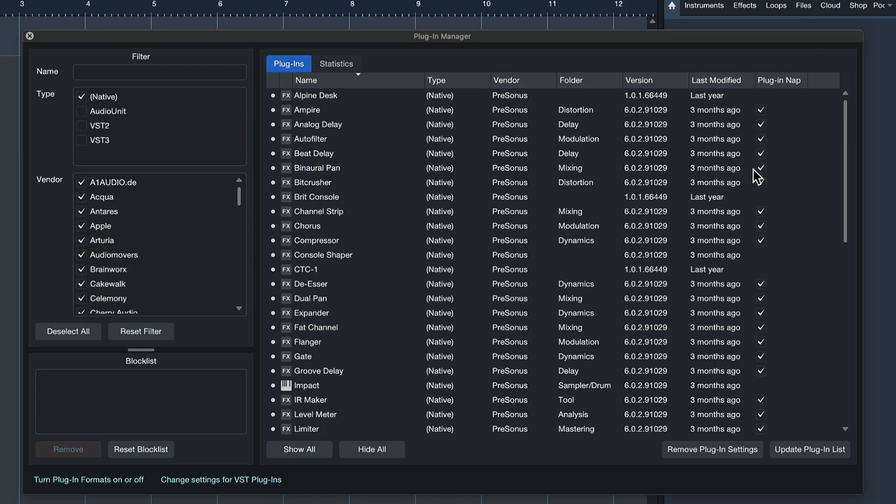
{"action": "mouse_move", "coordinate": [765, 114]}
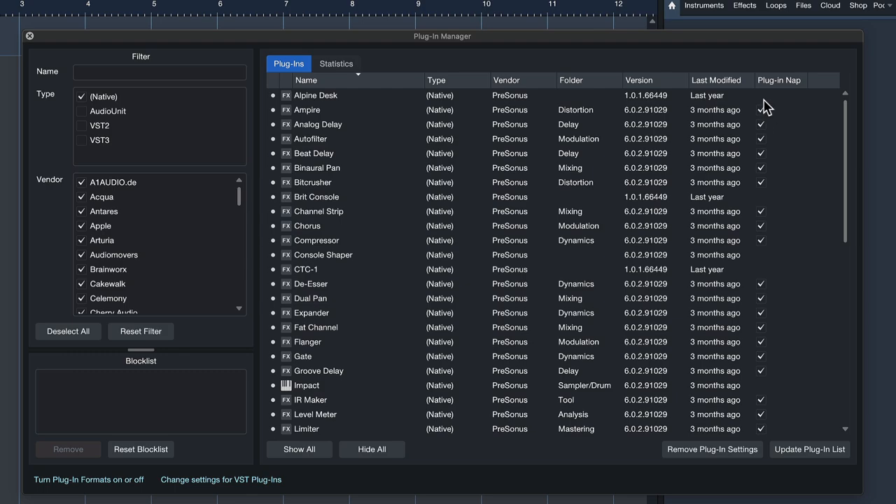
{"action": "mouse_move", "coordinate": [763, 112]}
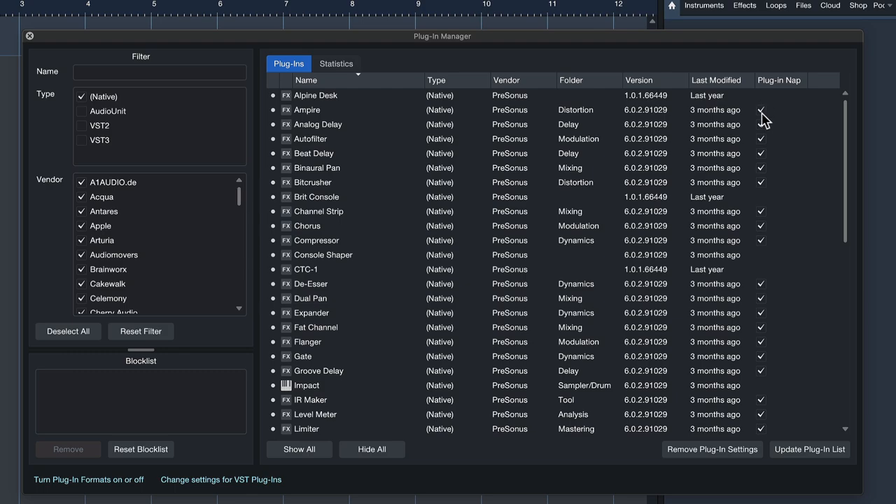
{"action": "mouse_move", "coordinate": [758, 121]}
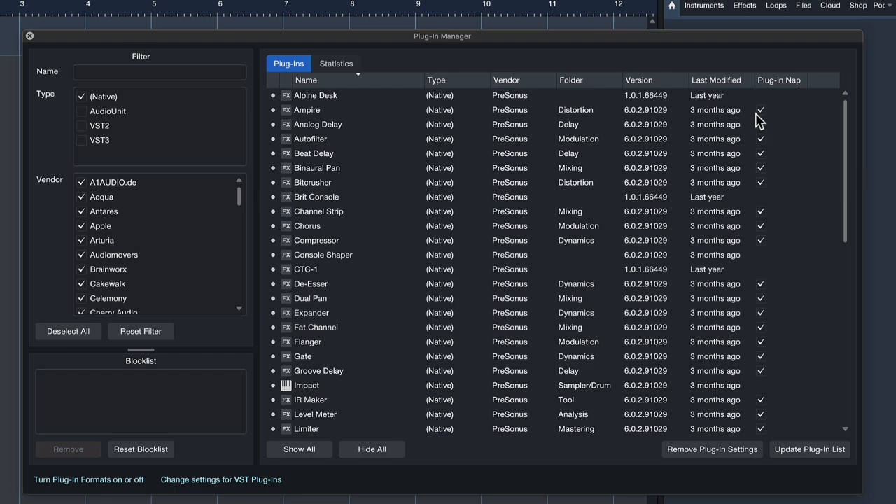
{"action": "left_click", "coordinate": [761, 109]}
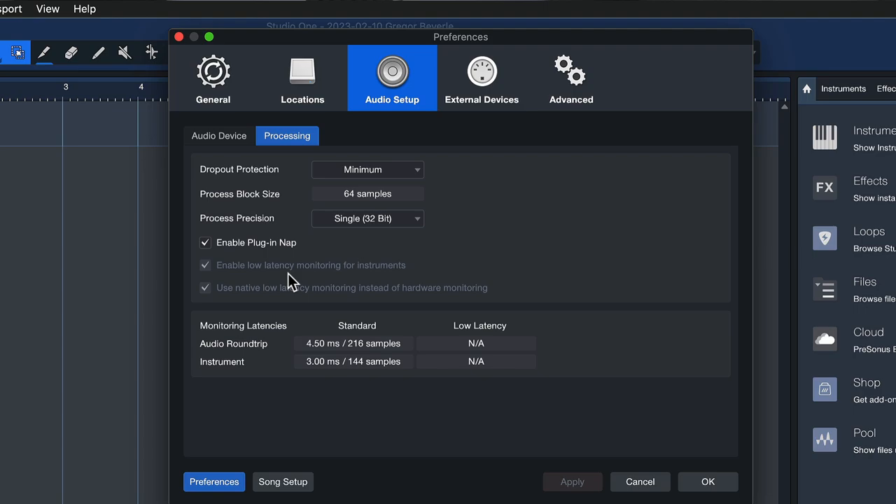
- Set Dropout Protection to Medium for a 512-sample block, comparing with the Audio Device tab
{"action": "left_click", "coordinate": [368, 169]}
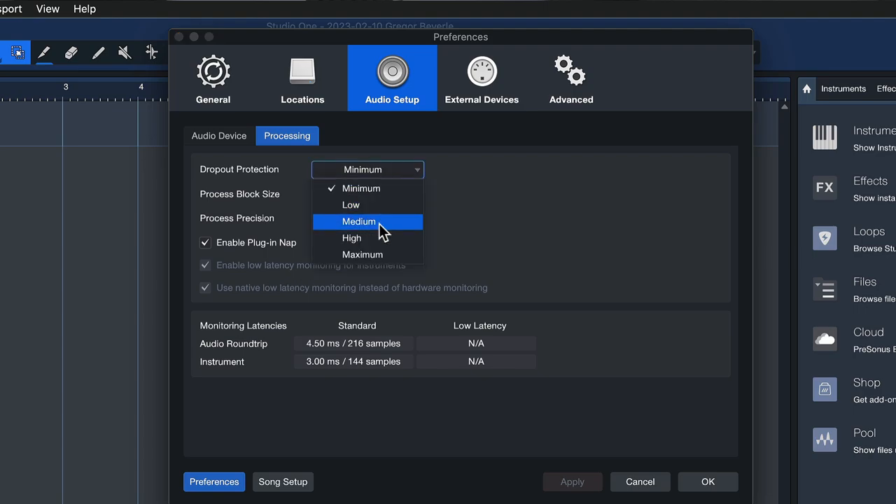
{"action": "left_click", "coordinate": [219, 135]}
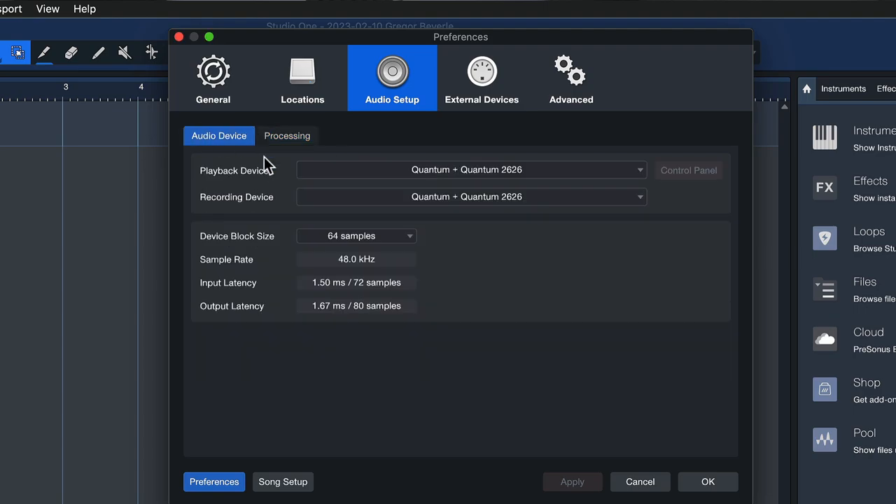
{"action": "left_click", "coordinate": [287, 135]}
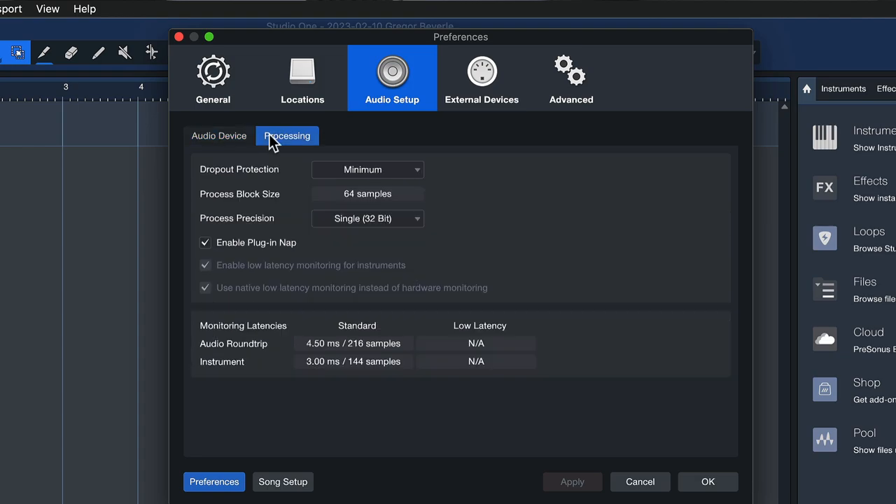
{"action": "left_click", "coordinate": [218, 135]}
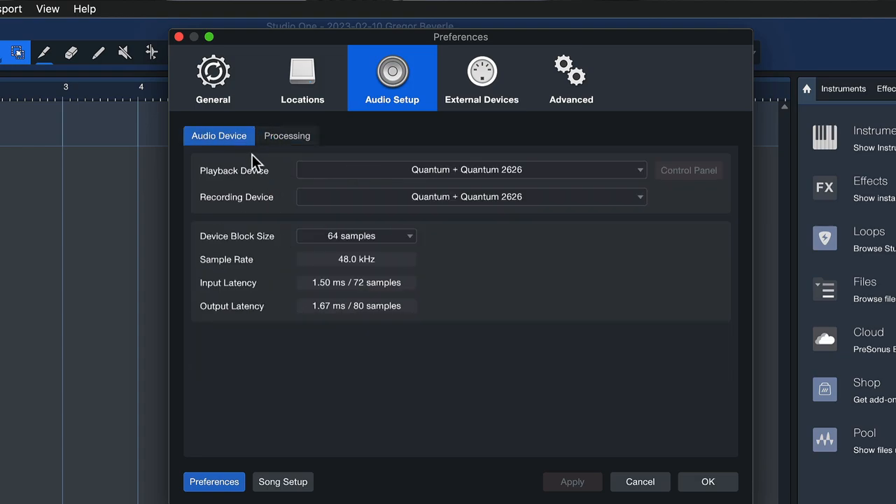
{"action": "left_click", "coordinate": [286, 135]}
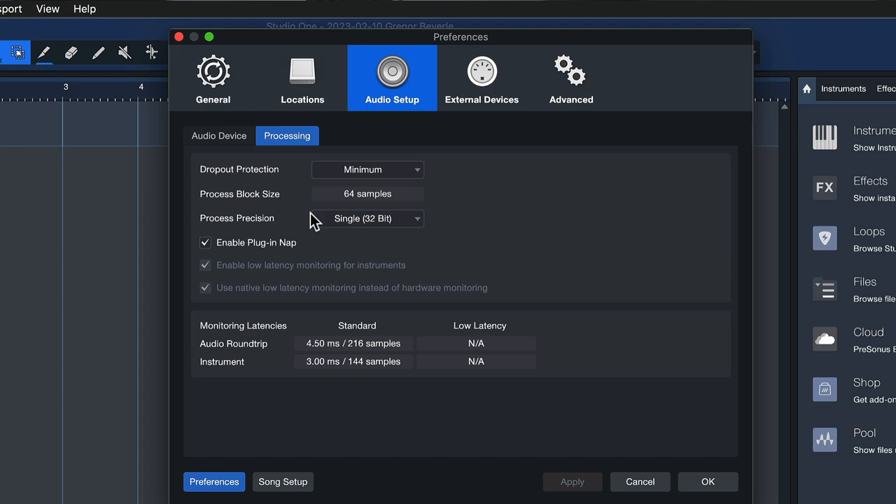
{"action": "left_click", "coordinate": [367, 170]}
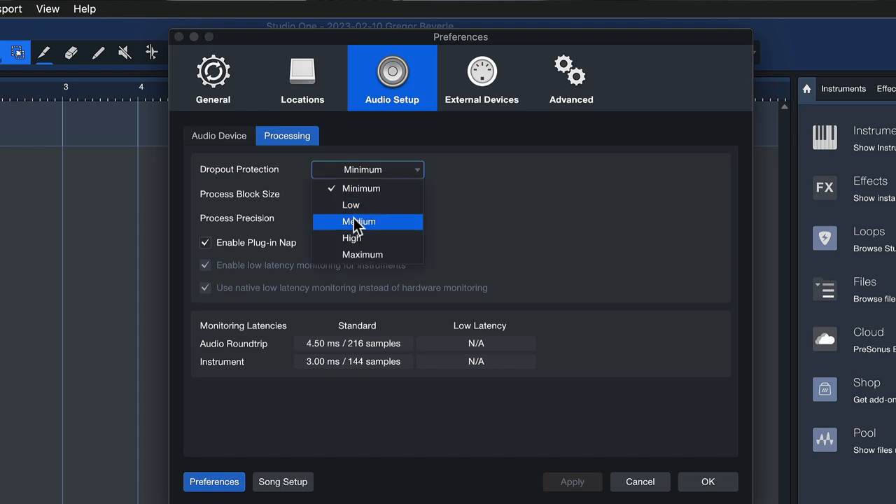
{"action": "left_click", "coordinate": [358, 221]}
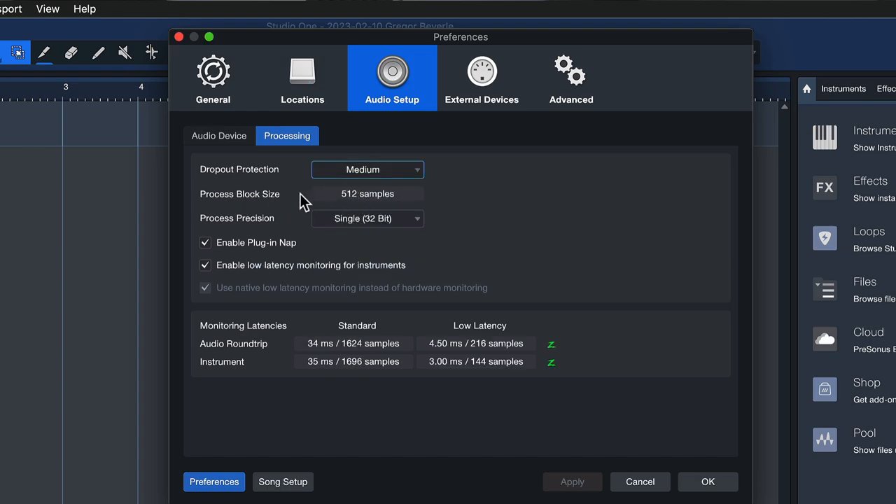
{"action": "left_click", "coordinate": [218, 136]}
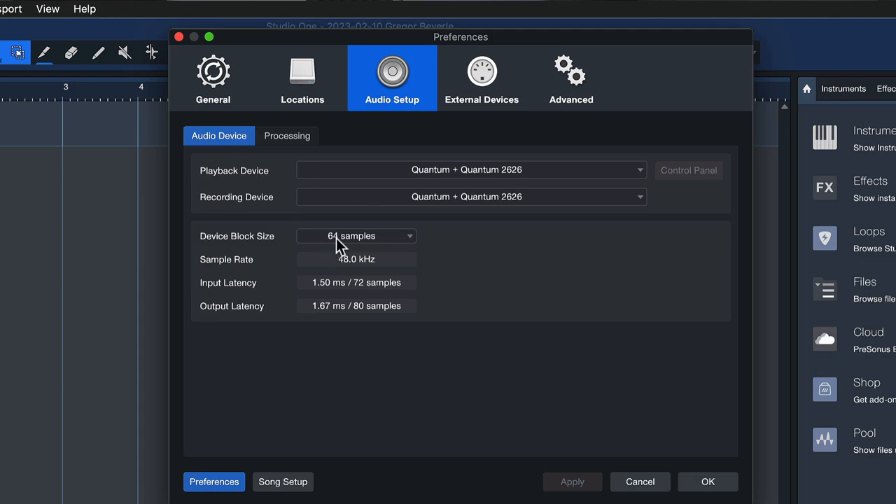
{"action": "left_click", "coordinate": [287, 135]}
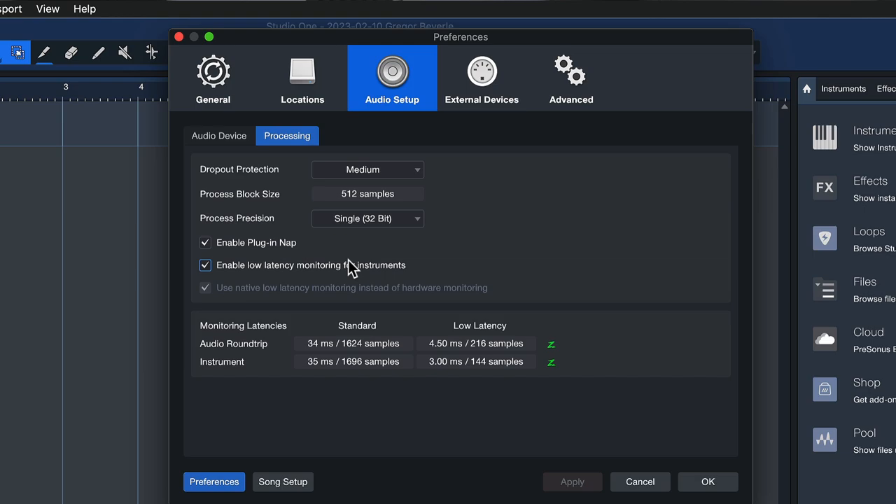
{"action": "mouse_move", "coordinate": [585, 468]}
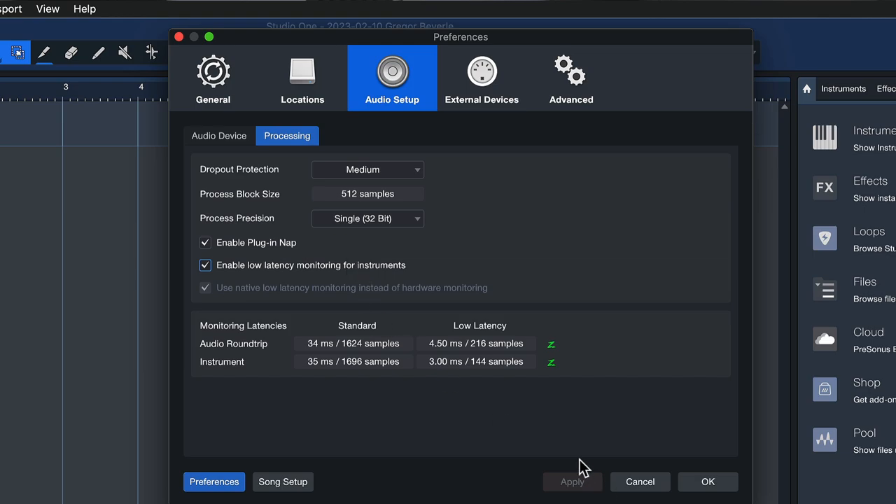
{"action": "mouse_move", "coordinate": [300, 297]}
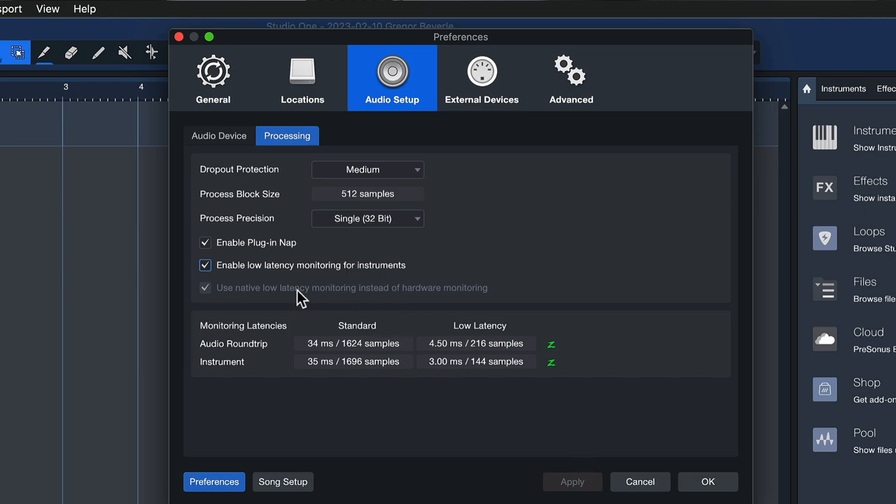
{"action": "mouse_move", "coordinate": [266, 298]}
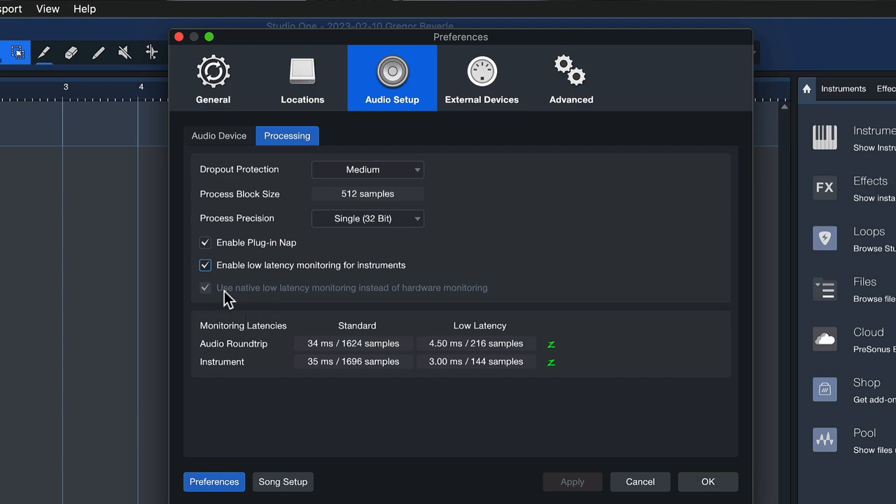
{"action": "mouse_move", "coordinate": [340, 294]}
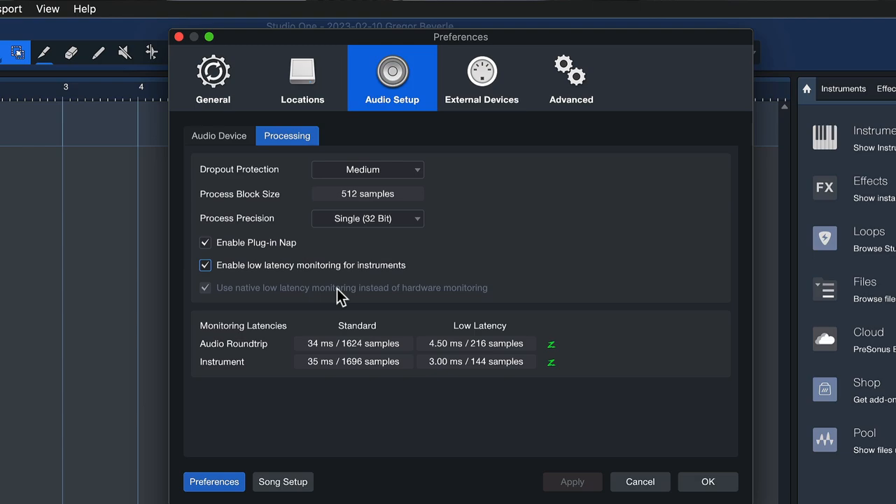
{"action": "mouse_move", "coordinate": [358, 287]}
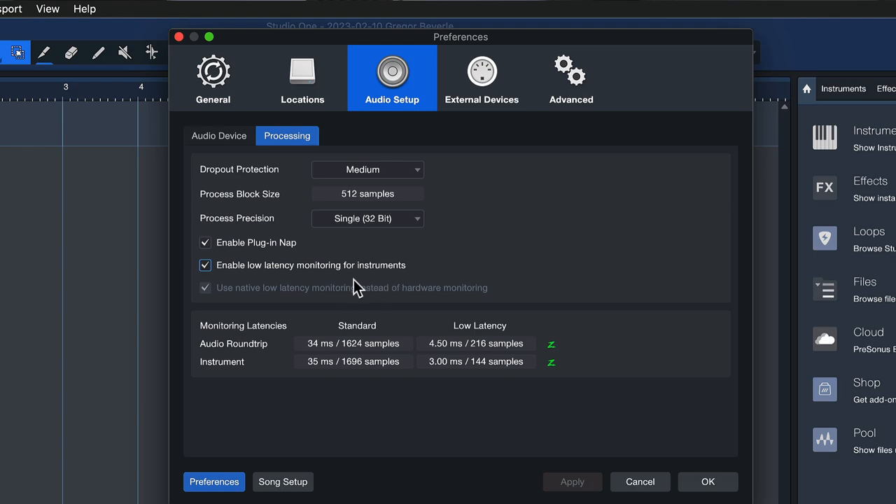
{"action": "mouse_move", "coordinate": [333, 303]}
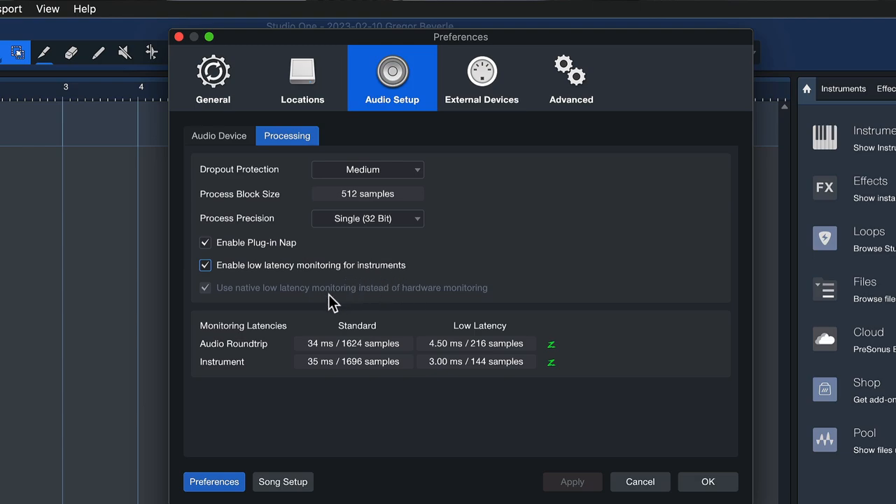